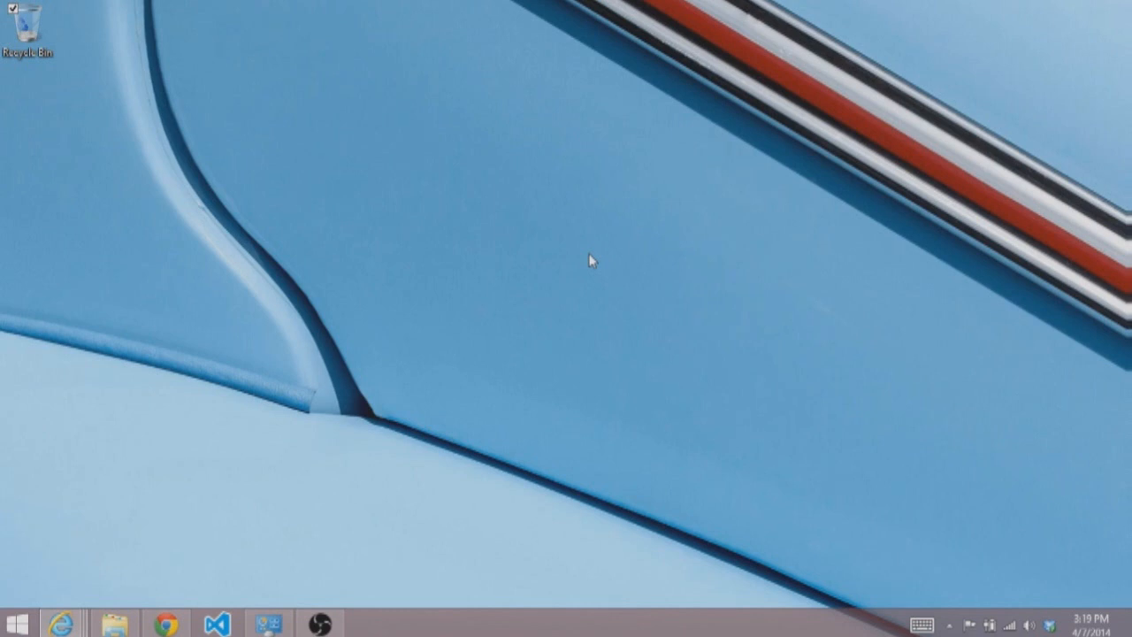
# Launch Chrome and search Google for 'unity'.
pyautogui.click(166, 619)
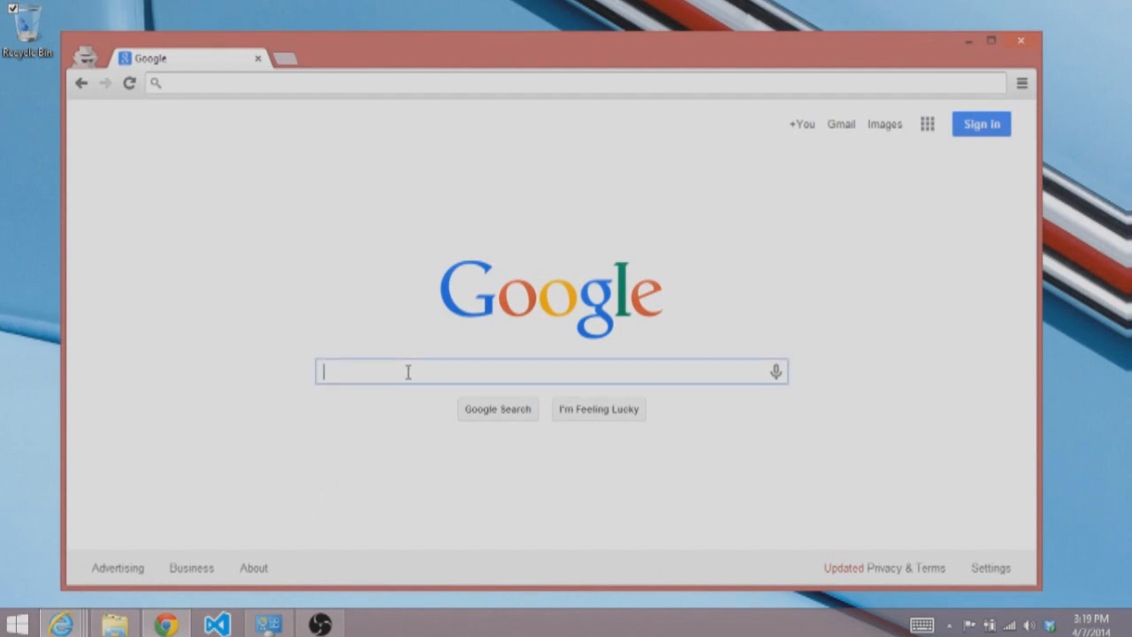
pyautogui.write('unity')
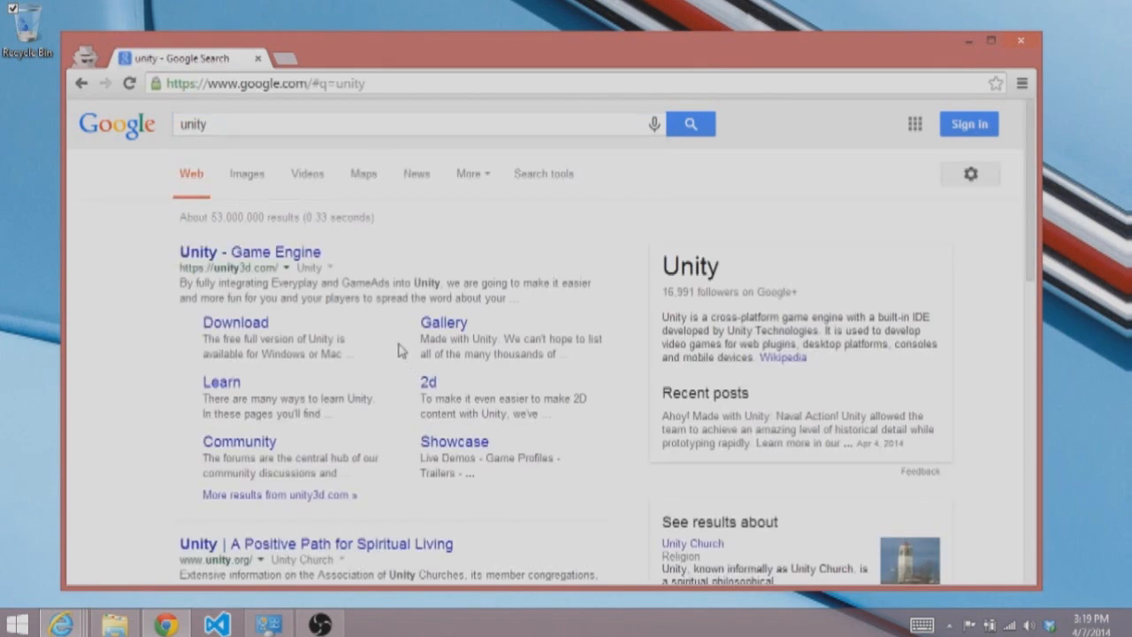
pyautogui.moveTo(223, 285)
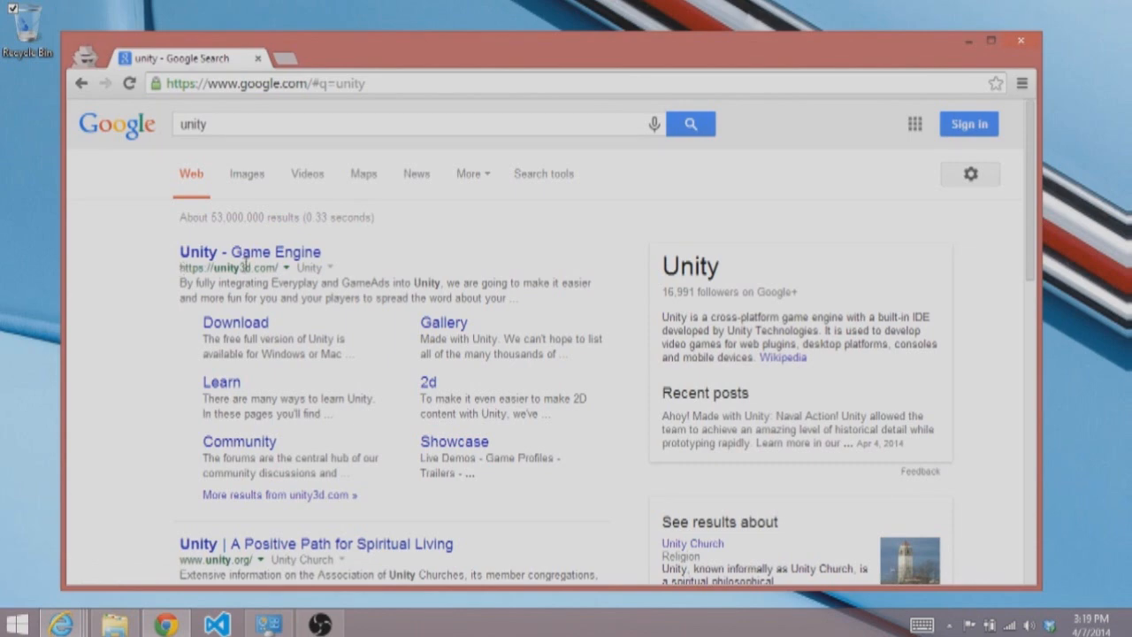
# Open the 'Unity - Game Engine' result to reach unity3d.com.
pyautogui.click(248, 251)
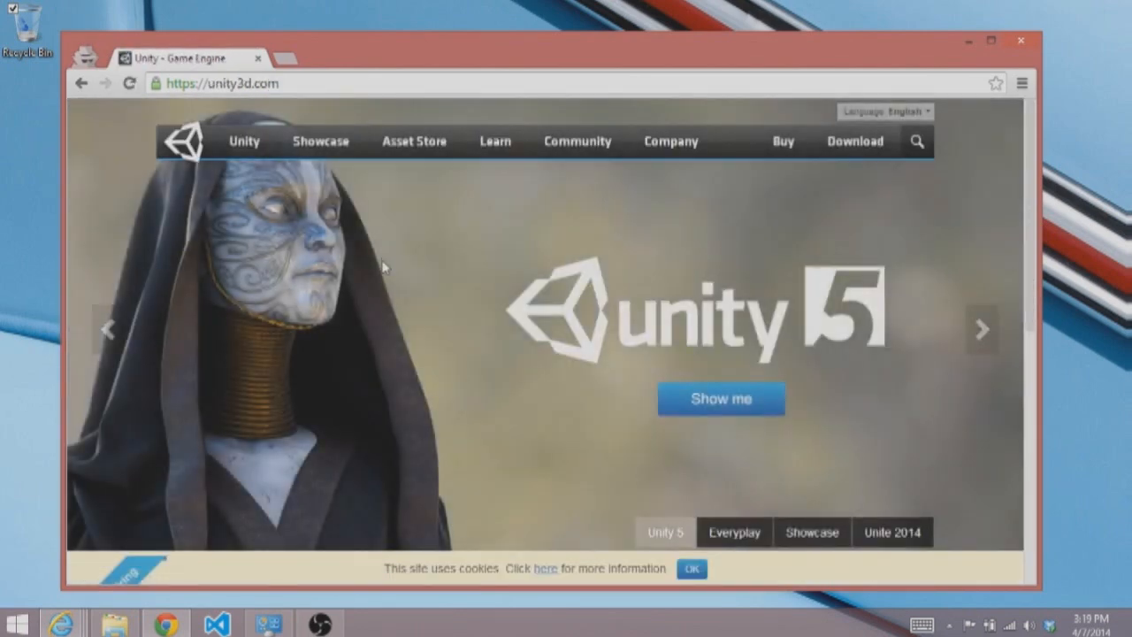
pyautogui.moveTo(771, 311)
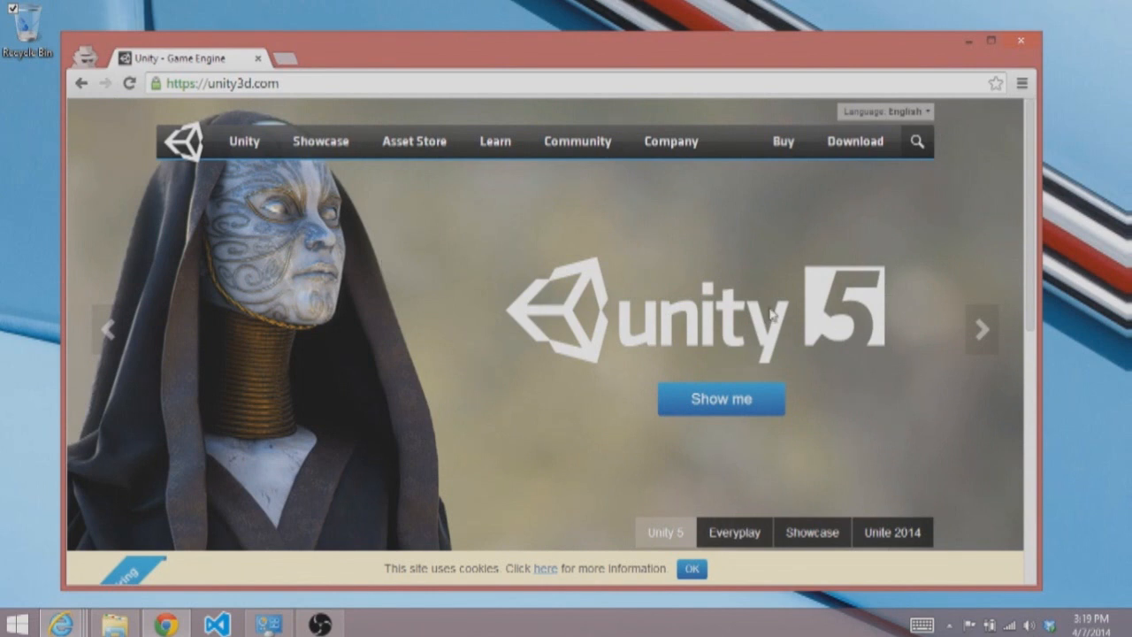
pyautogui.moveTo(591, 354)
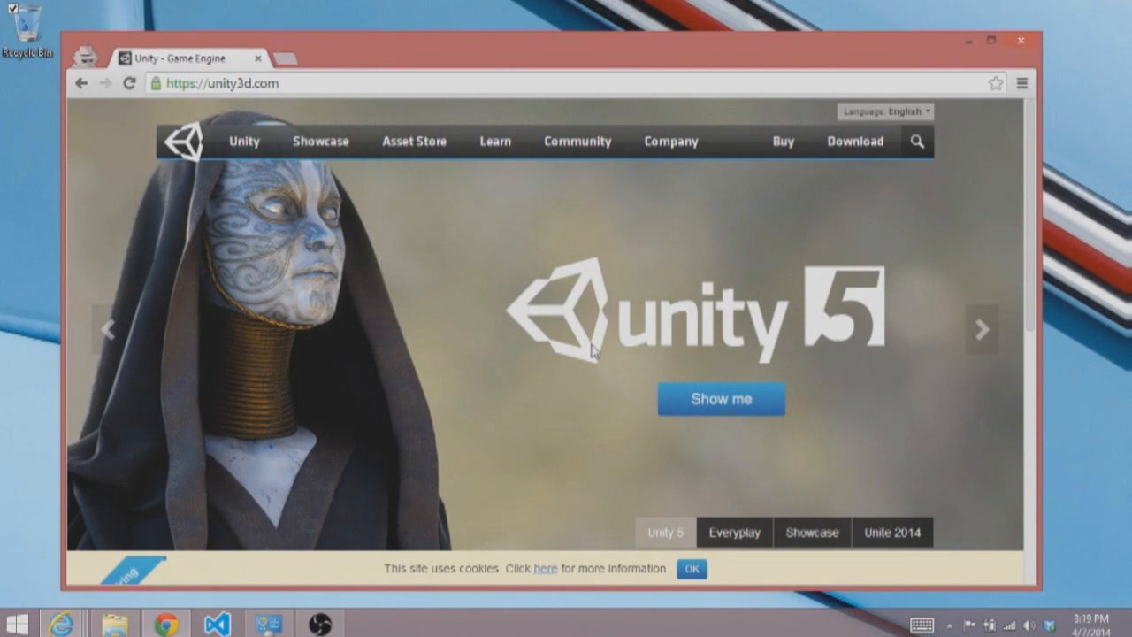
pyautogui.moveTo(831, 223)
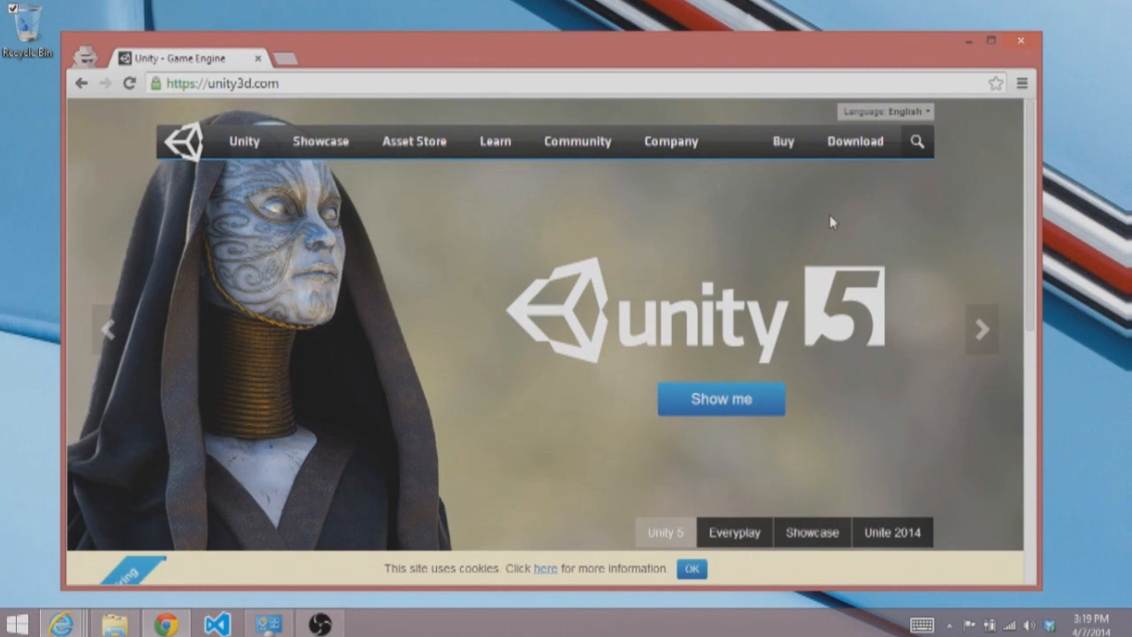
pyautogui.click(732, 531)
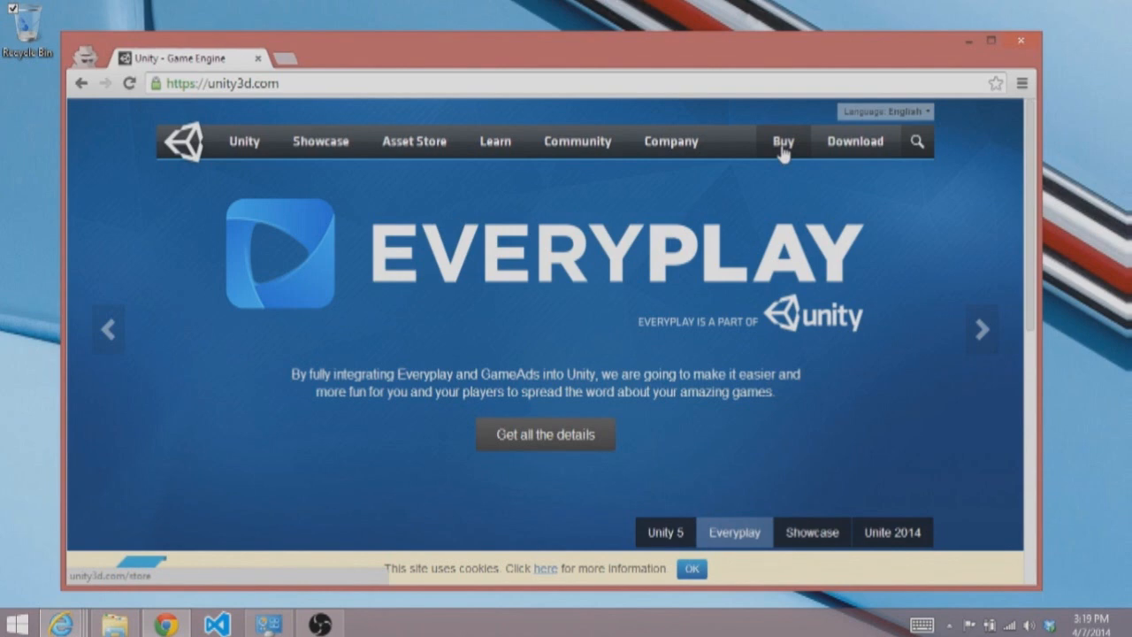
# Open the Buy page and scroll through Unity Pro pricing ($1,500 or $75/month) and add-ons.
pyautogui.click(782, 142)
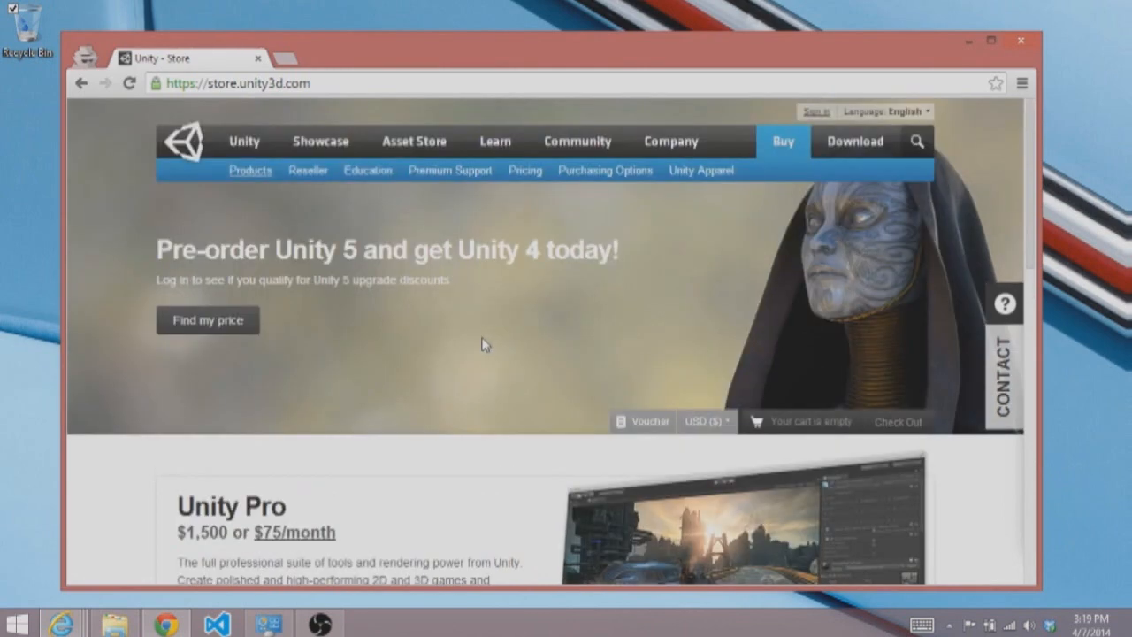
pyautogui.scroll(-3)
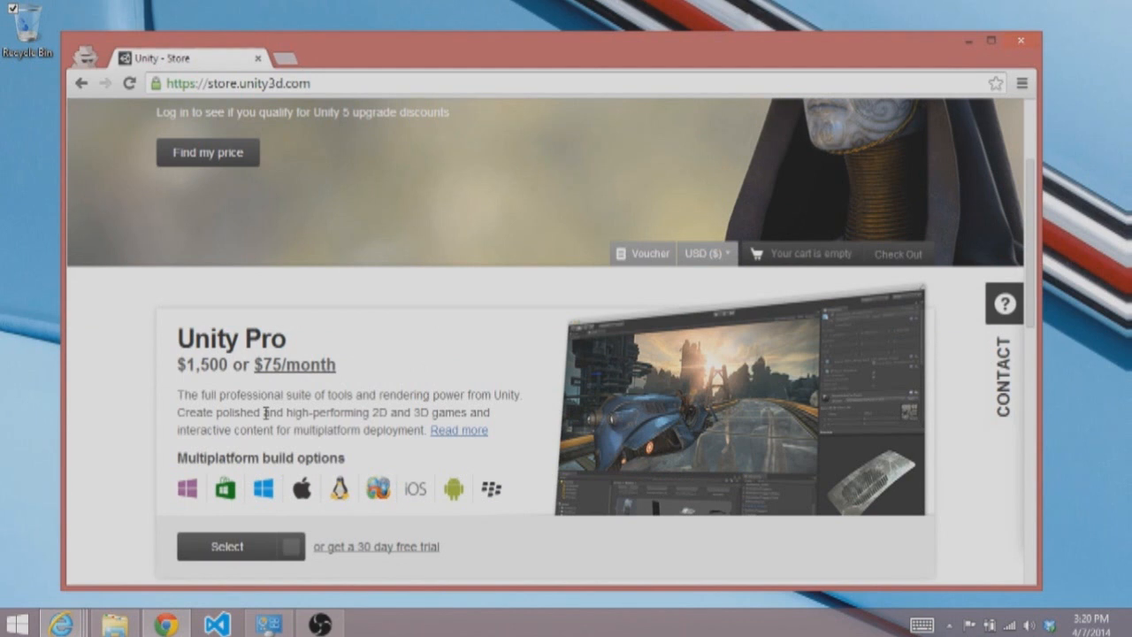
pyautogui.moveTo(296, 375)
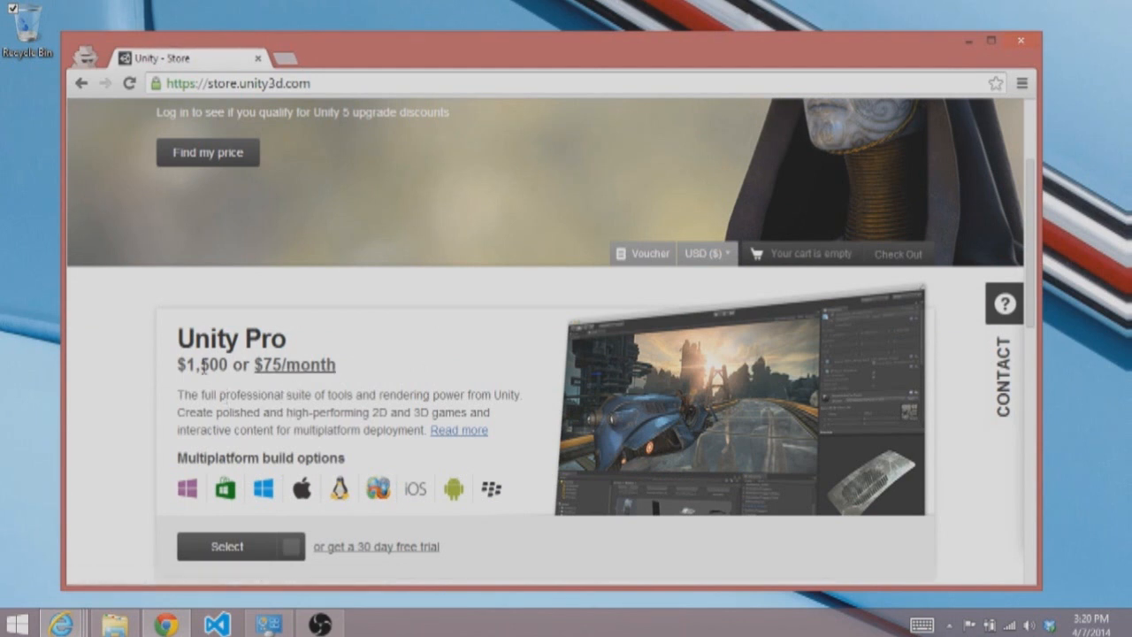
pyautogui.scroll(-3)
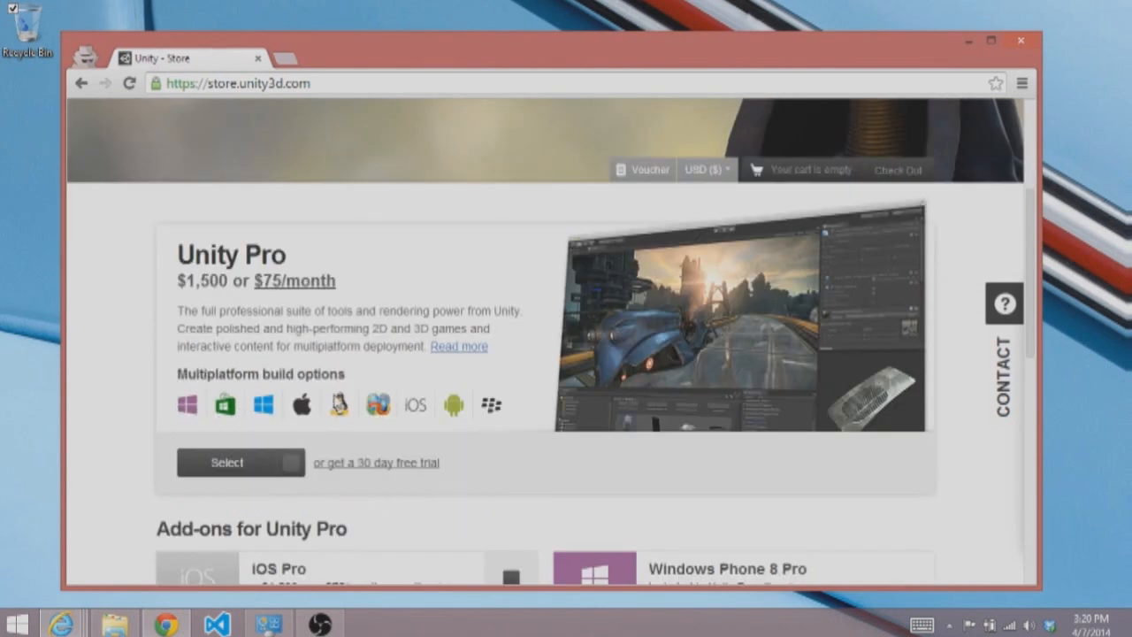
pyautogui.scroll(-3)
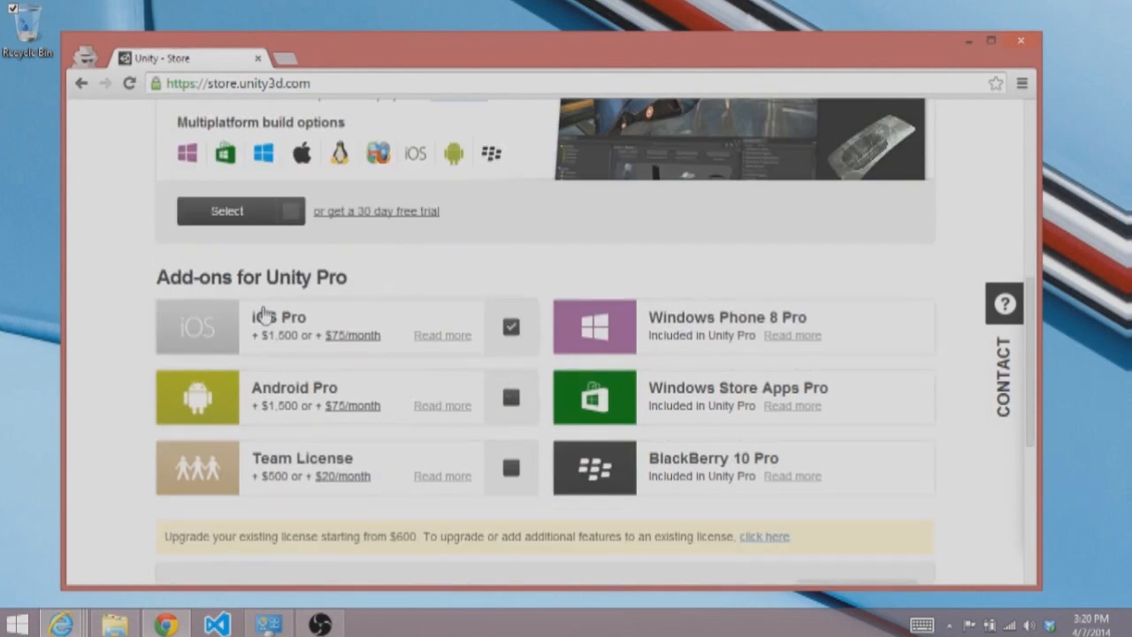
# Scroll back to the top of the Unity Store page, leaving no add-ons checked.
pyautogui.click(511, 396)
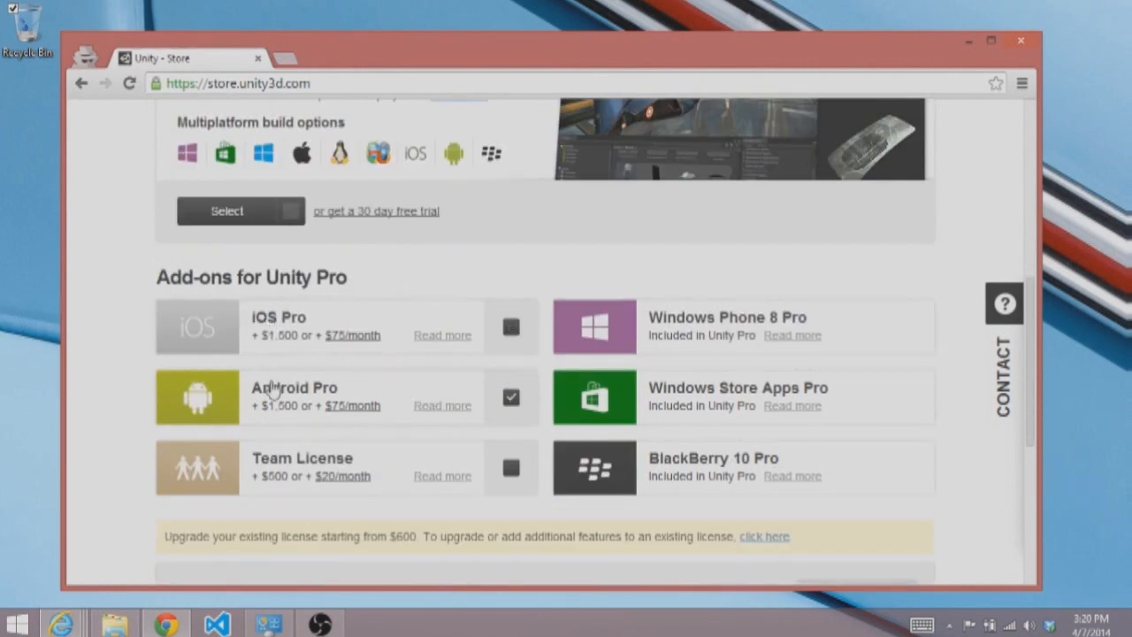
pyautogui.click(511, 326)
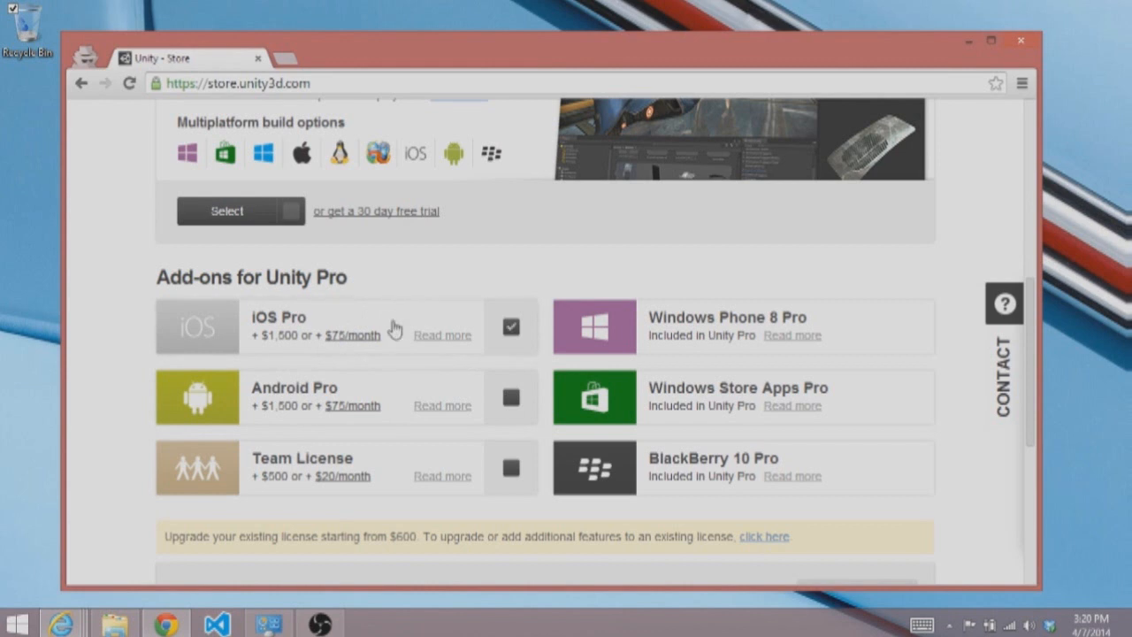
pyautogui.click(511, 328)
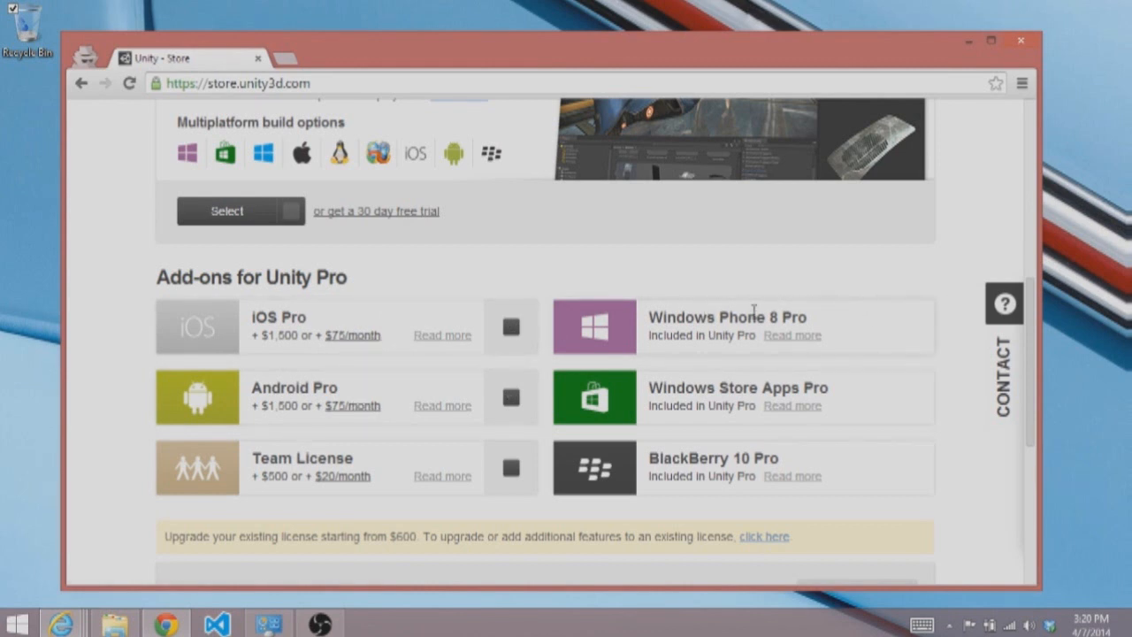
pyautogui.moveTo(719, 409)
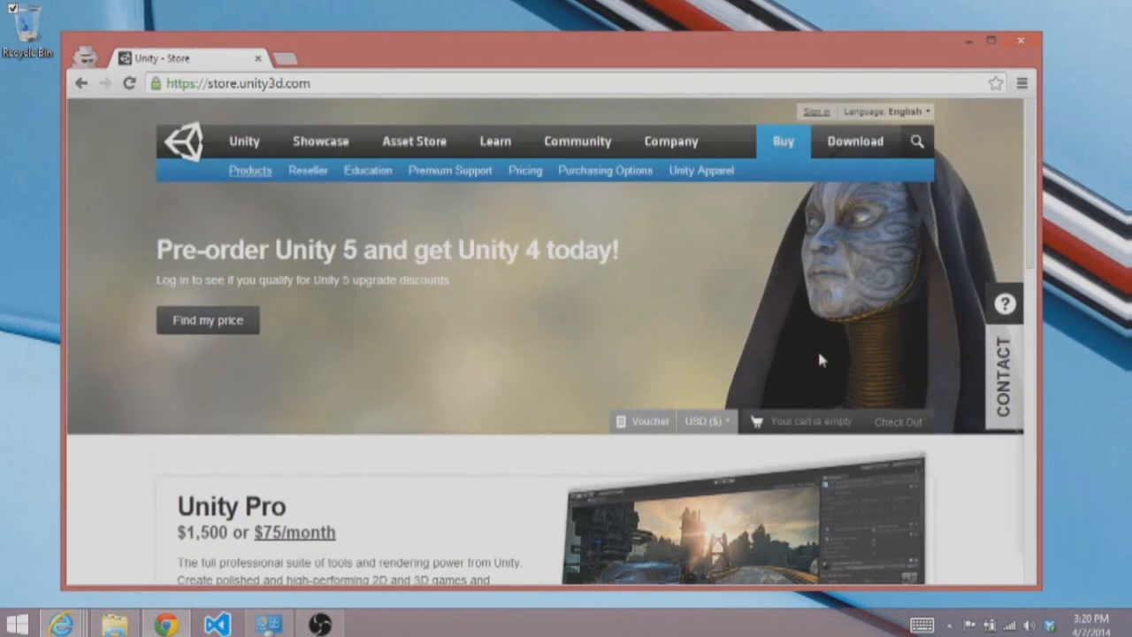
pyautogui.moveTo(548, 347)
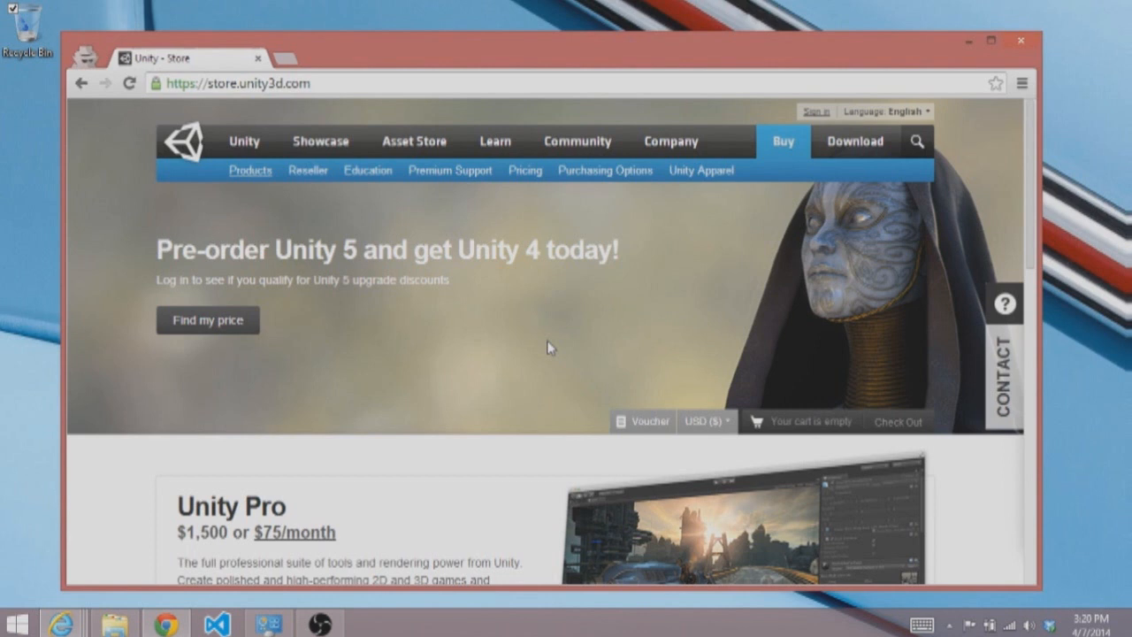
pyautogui.moveTo(557, 339)
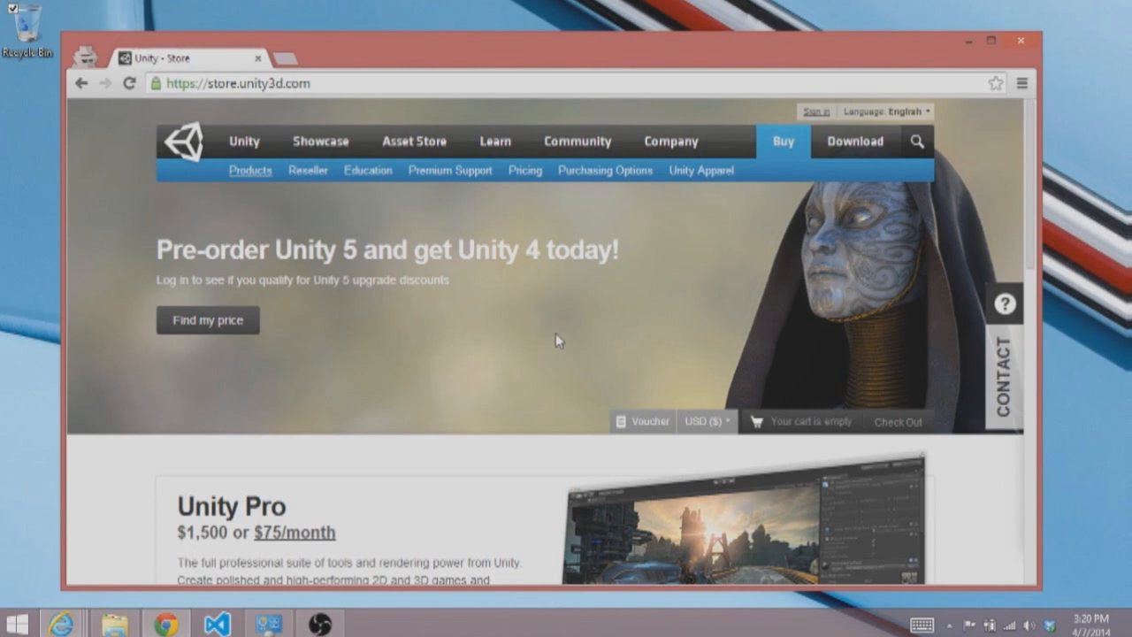
pyautogui.moveTo(510, 300)
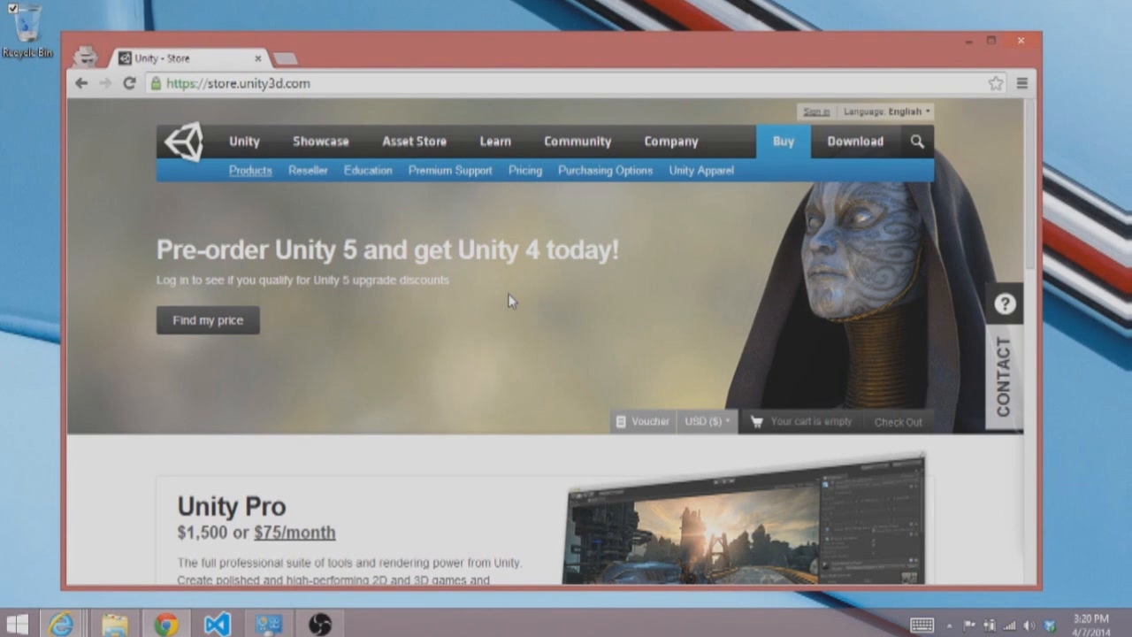
# Download the free Unity 4.3.4 Windows installer, then close Chrome to the desktop.
pyautogui.click(854, 141)
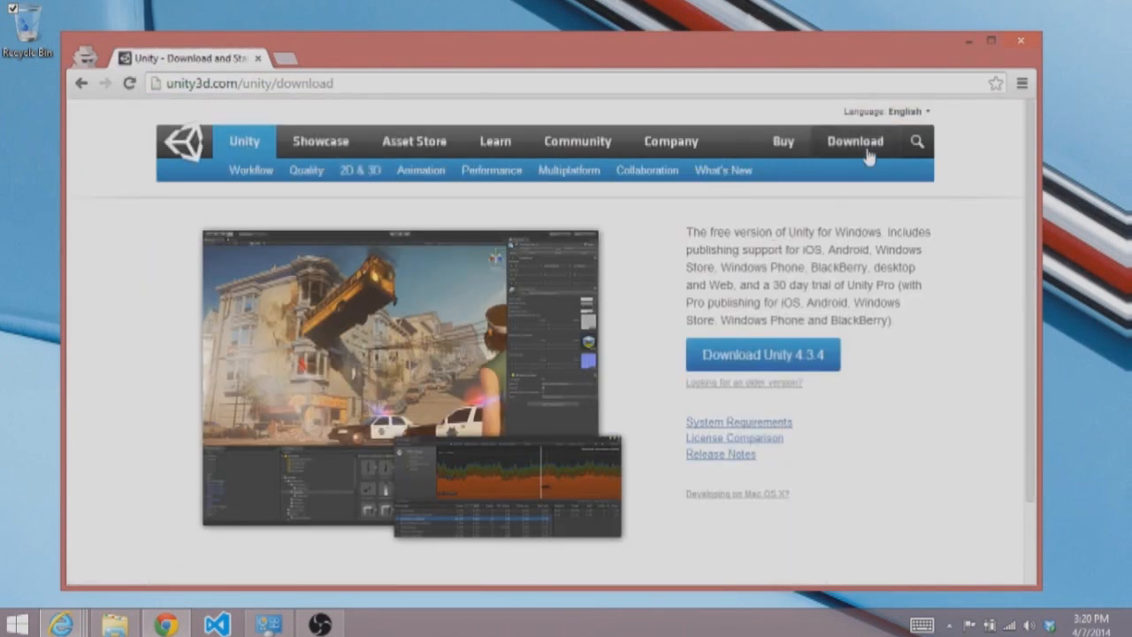
pyautogui.moveTo(927, 296)
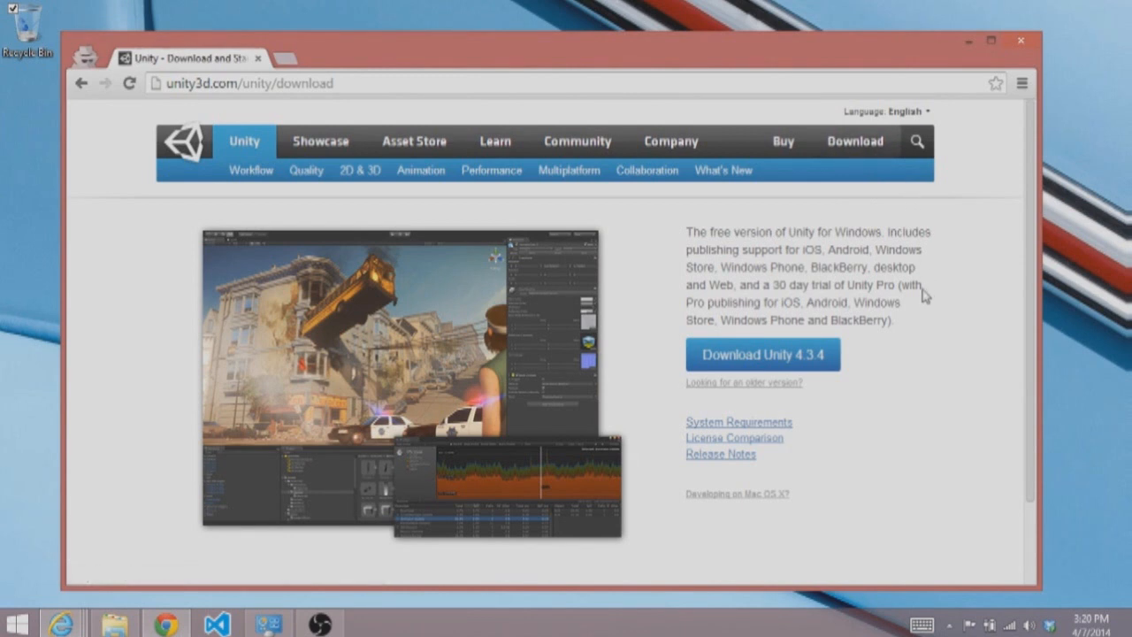
pyautogui.moveTo(767, 365)
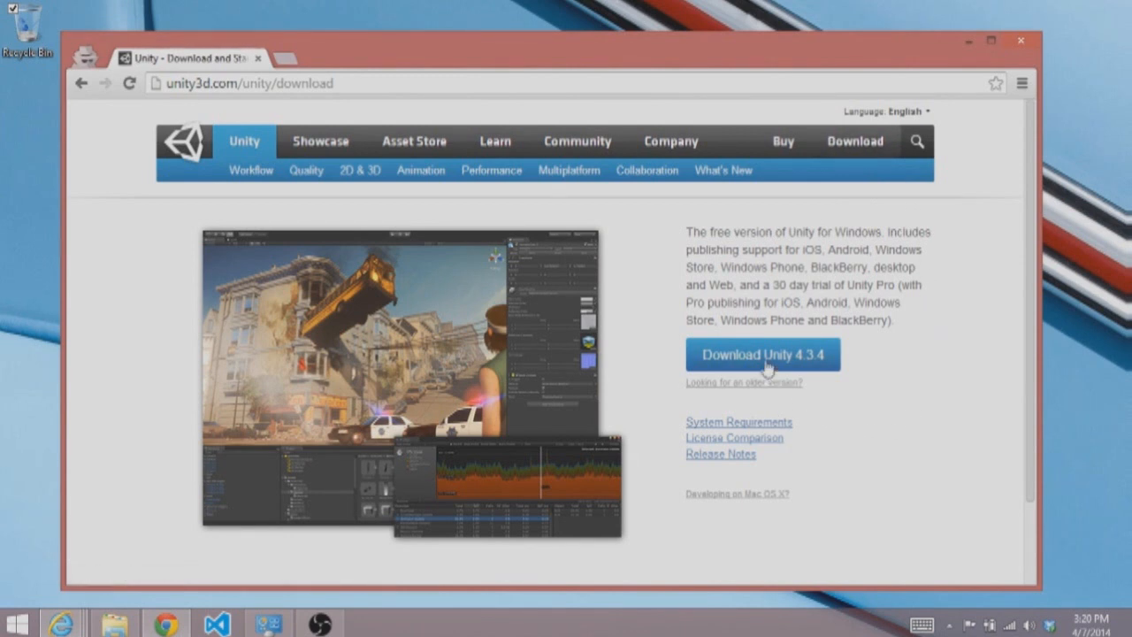
pyautogui.click(765, 354)
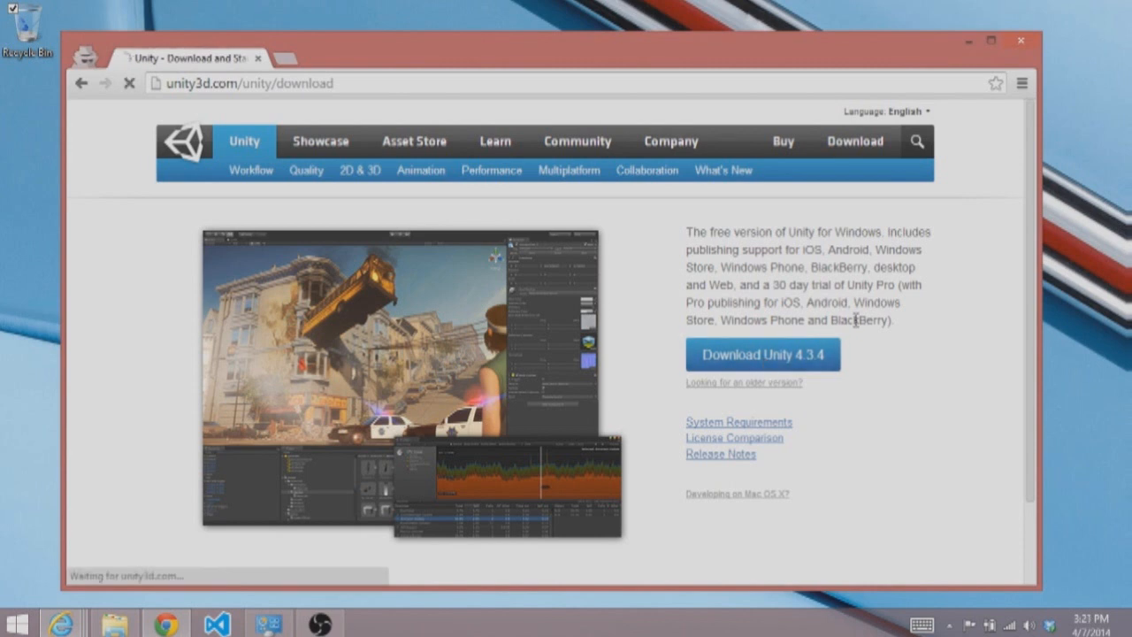
pyautogui.click(764, 354)
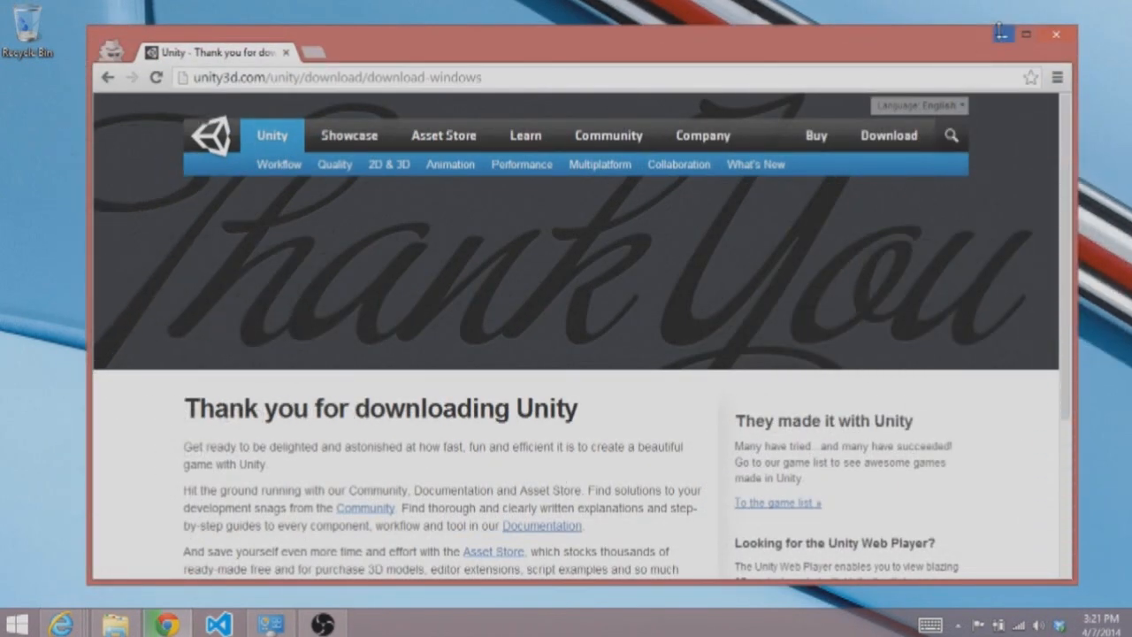
pyautogui.click(1055, 34)
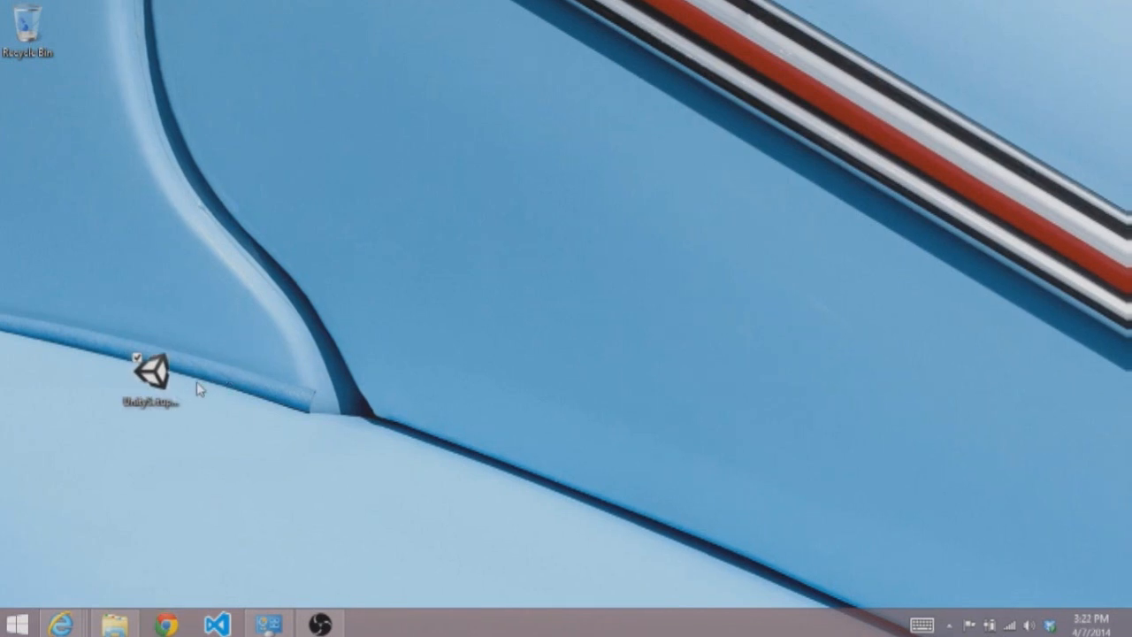
# Run the Unity installer, agree to the licence, keep all components and install to the default folder.
pyautogui.doubleClick(150, 375)
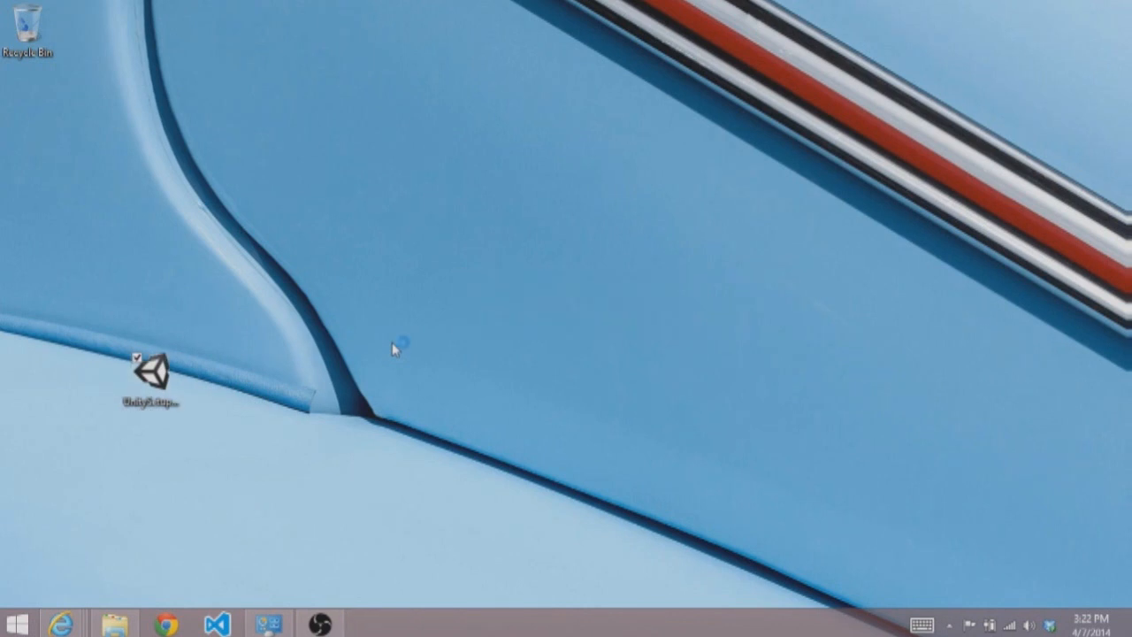
pyautogui.doubleClick(149, 371)
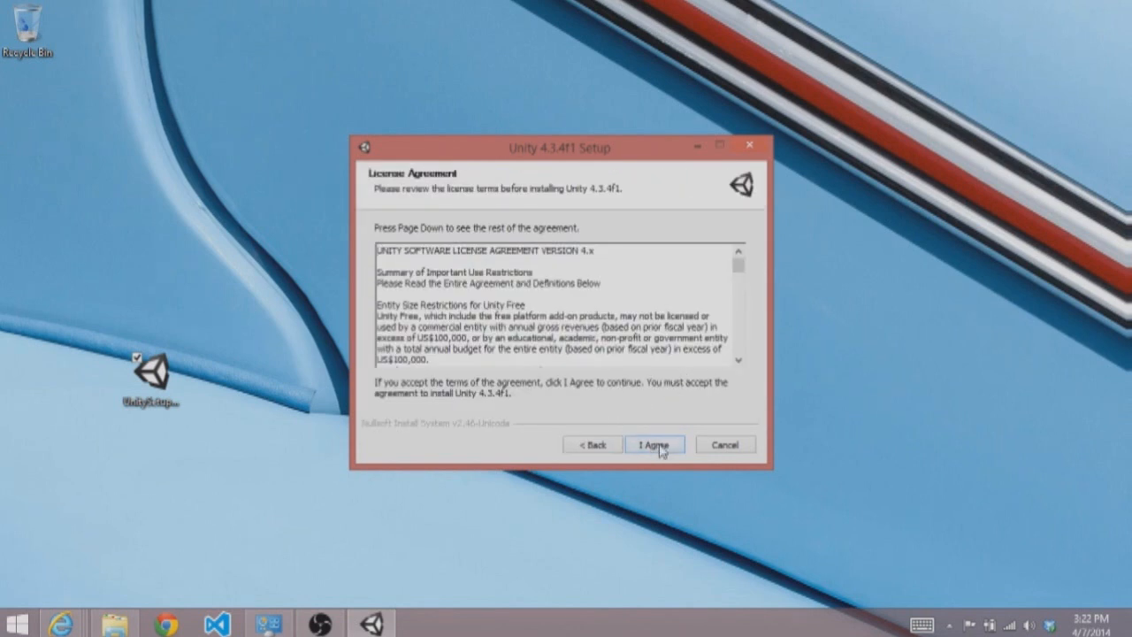
pyautogui.click(655, 445)
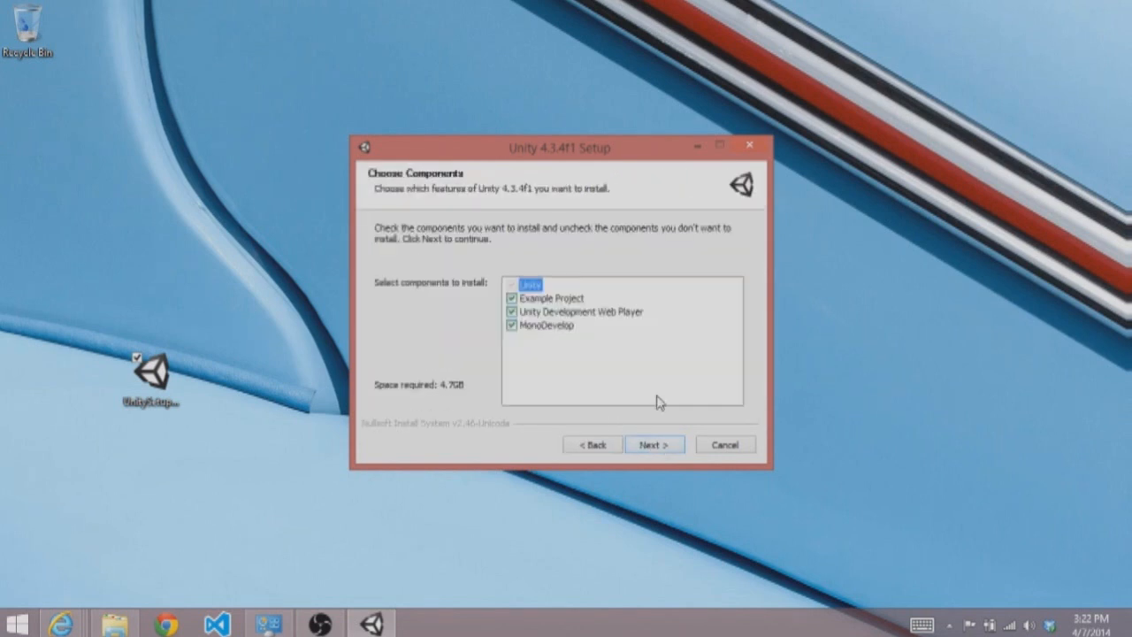
pyautogui.moveTo(674, 400)
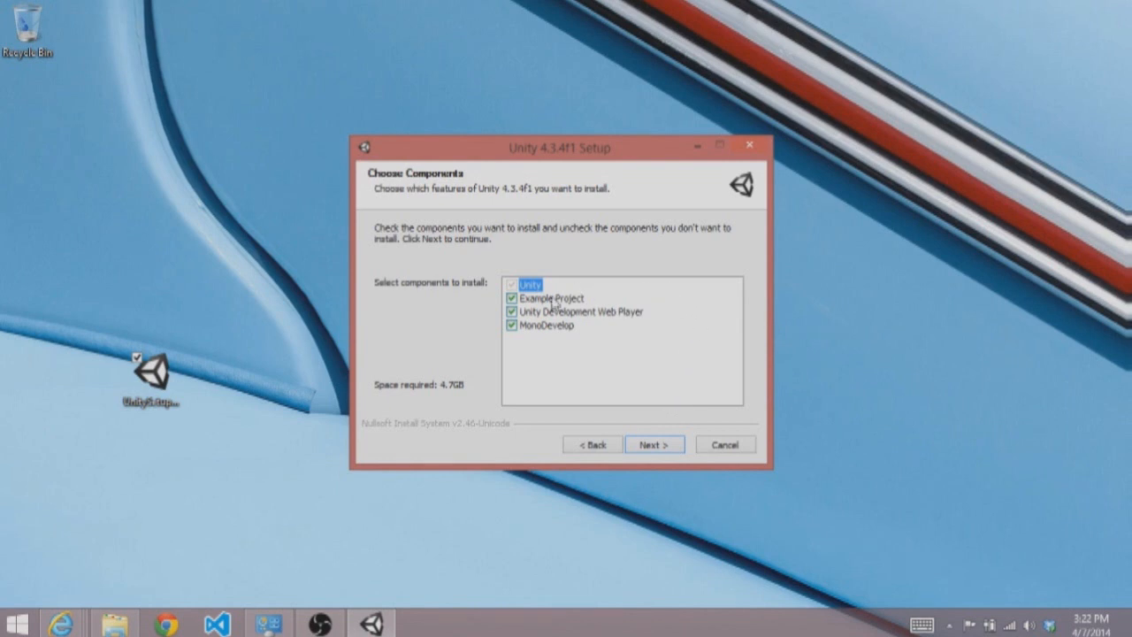
pyautogui.moveTo(609, 324)
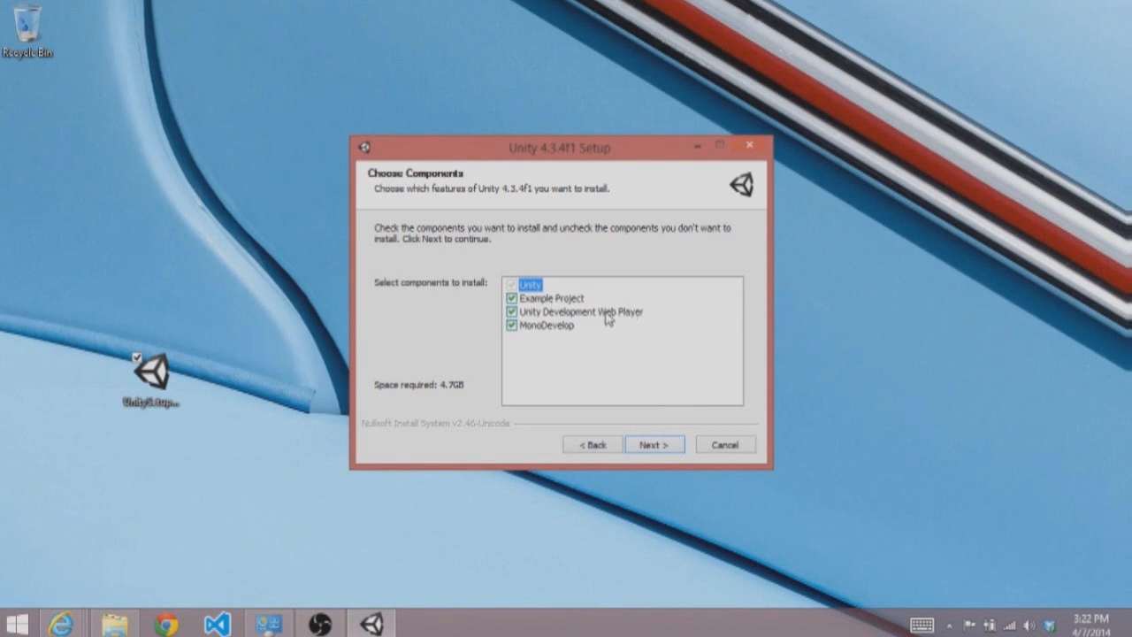
pyautogui.moveTo(552, 345)
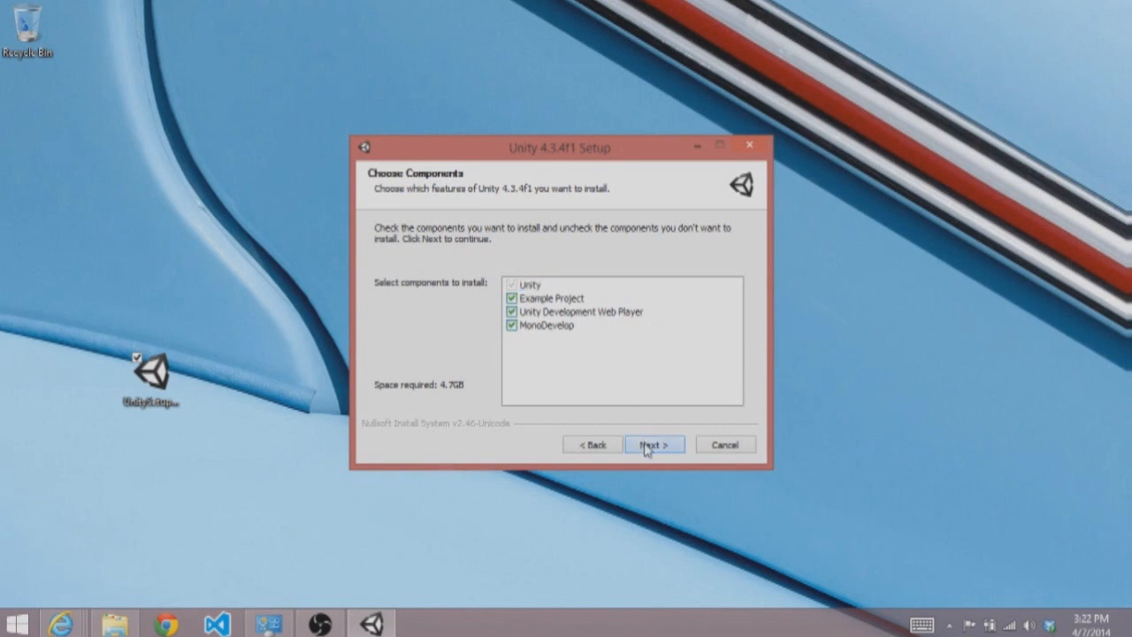
pyautogui.click(655, 445)
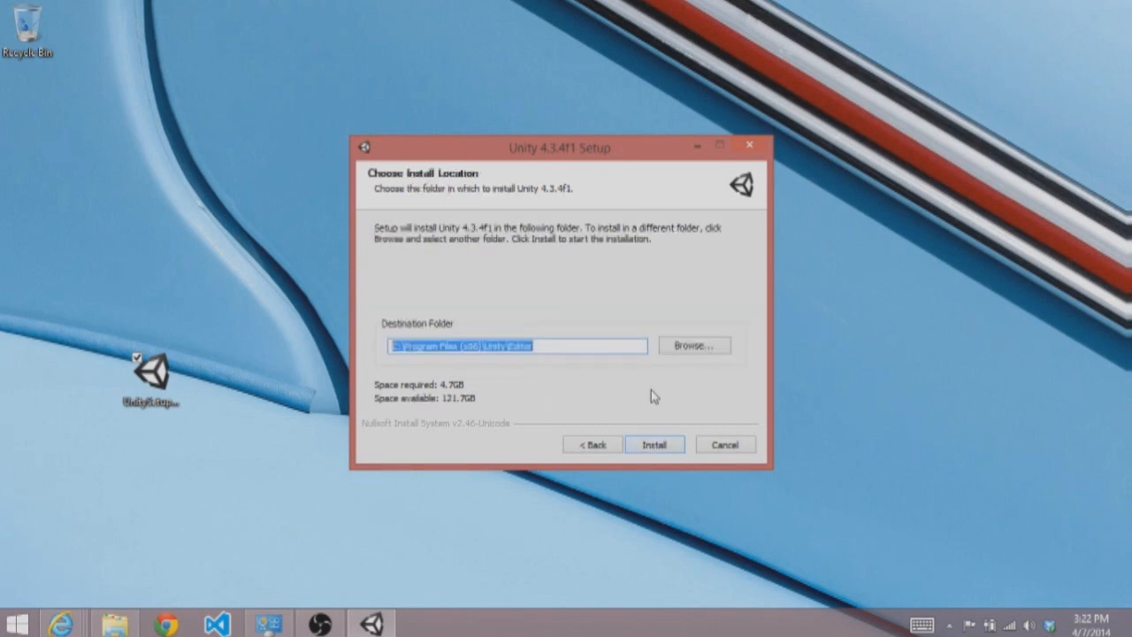
pyautogui.click(654, 444)
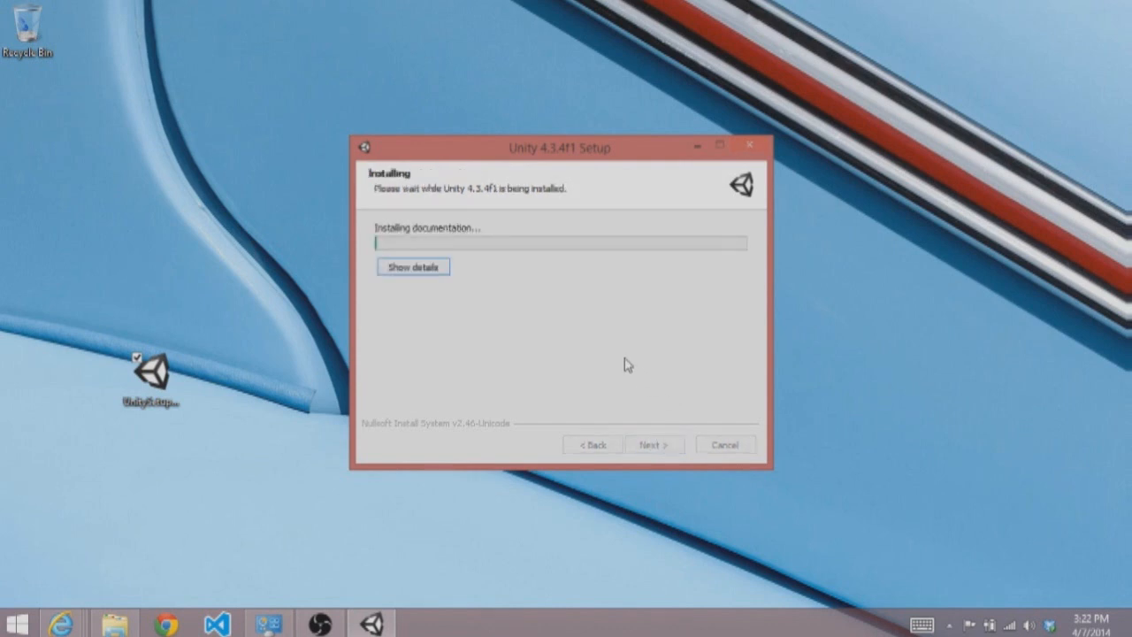
# Wait for installation to finish, keeping 'Run Unity 4.3.4f1' checked.
pyautogui.click(414, 265)
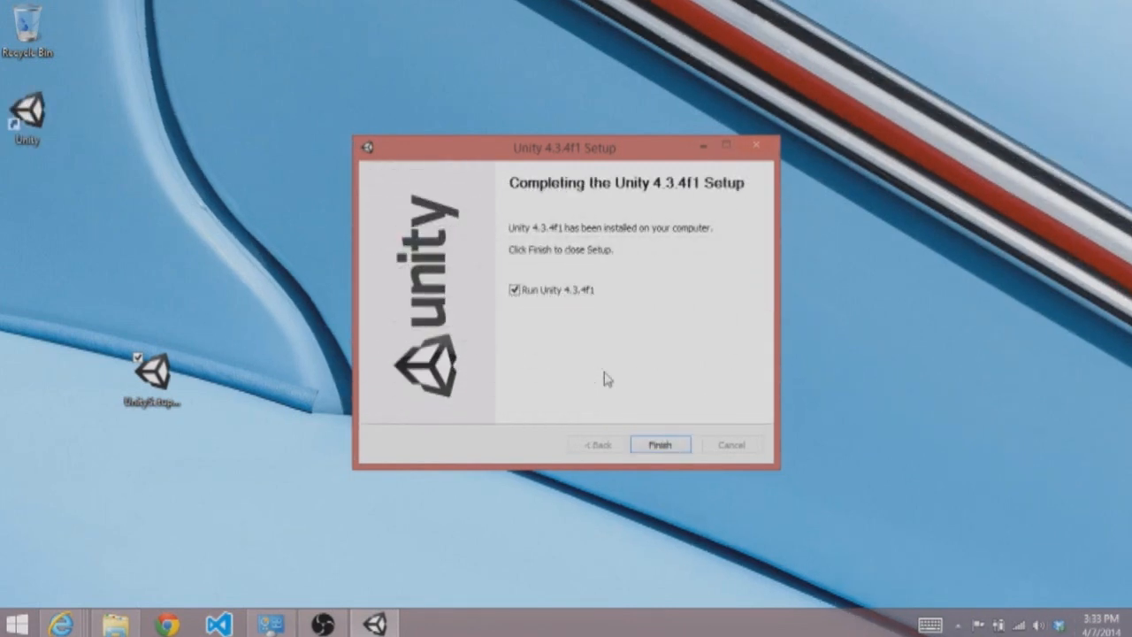
pyautogui.moveTo(629, 400)
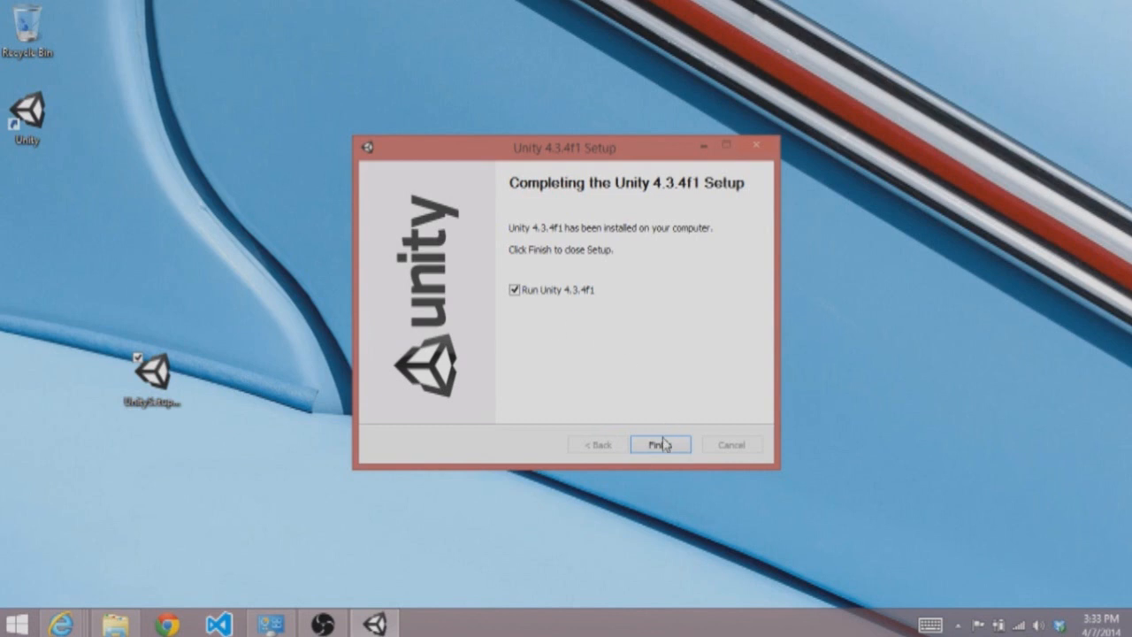
# Finish Setup so Unity launches and loads the AngryBots project.
pyautogui.click(660, 444)
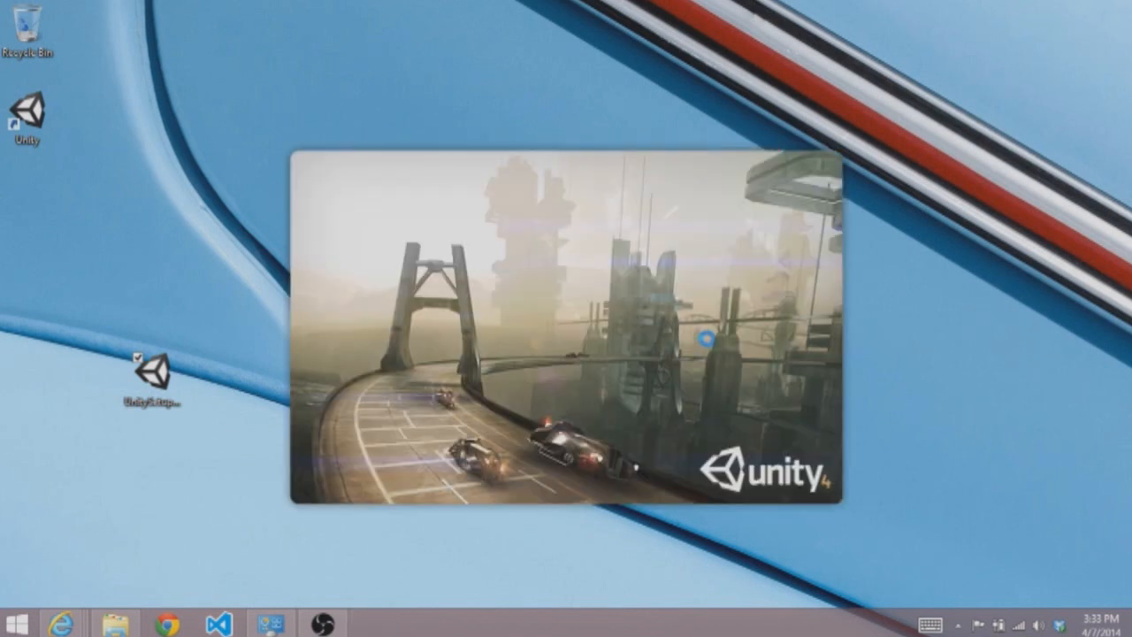
pyautogui.moveTo(969, 336)
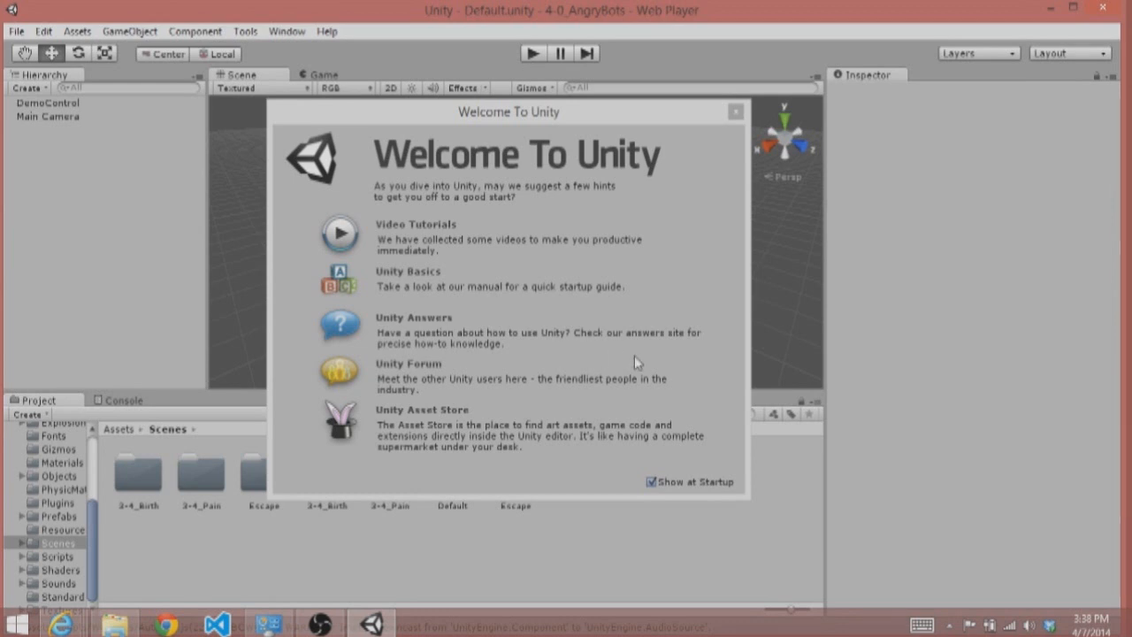
pyautogui.moveTo(556, 485)
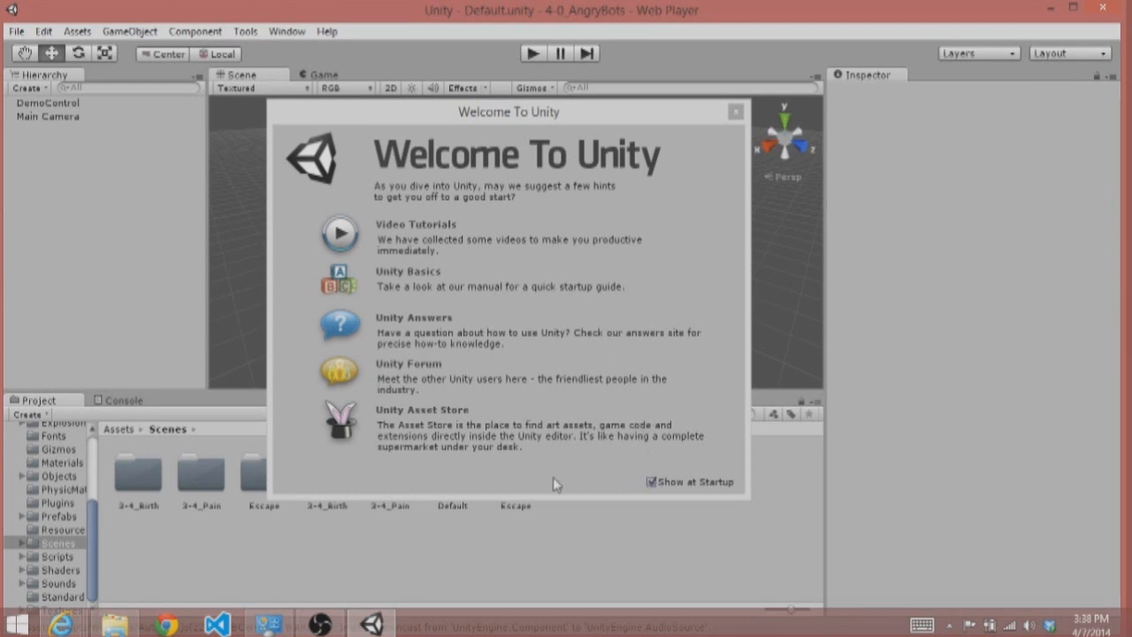
pyautogui.moveTo(433, 311)
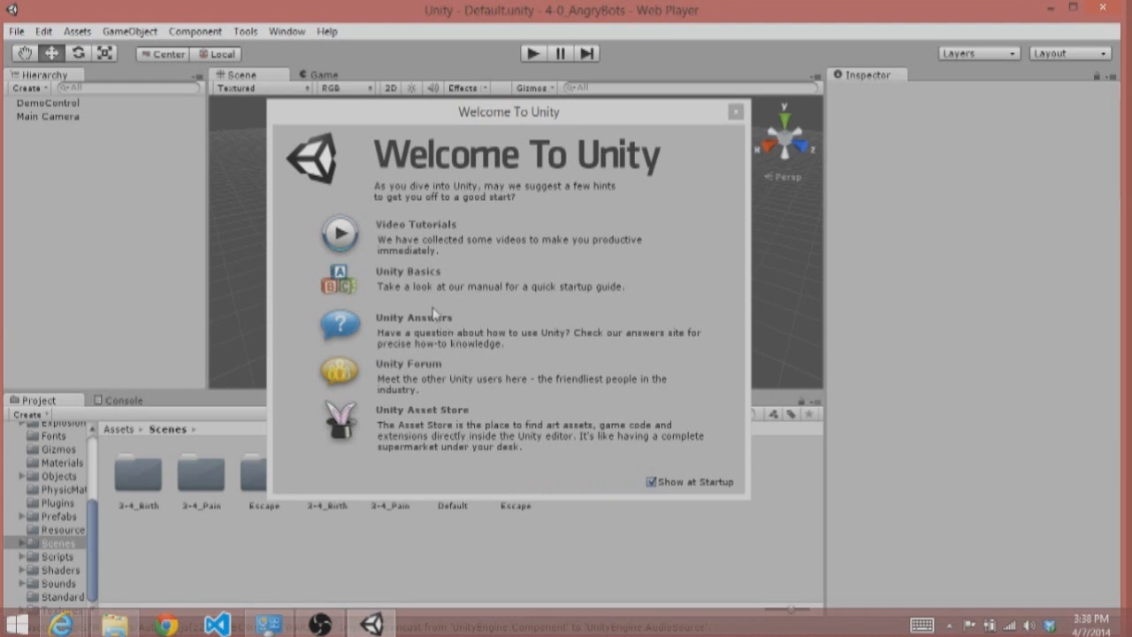
pyautogui.moveTo(400, 280)
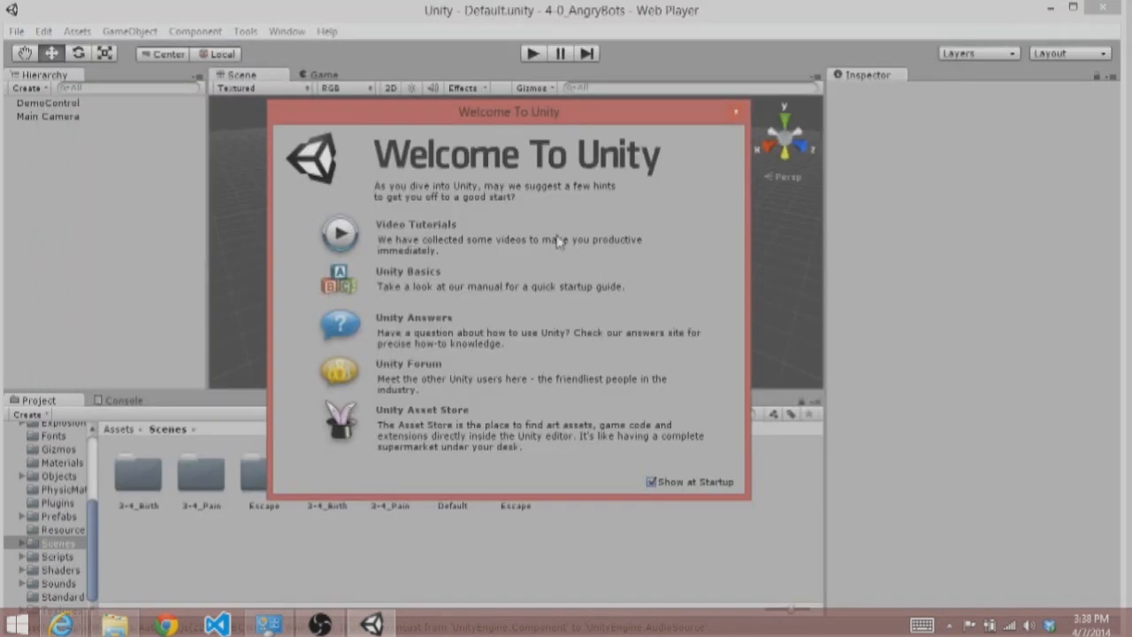
pyautogui.moveTo(425, 232)
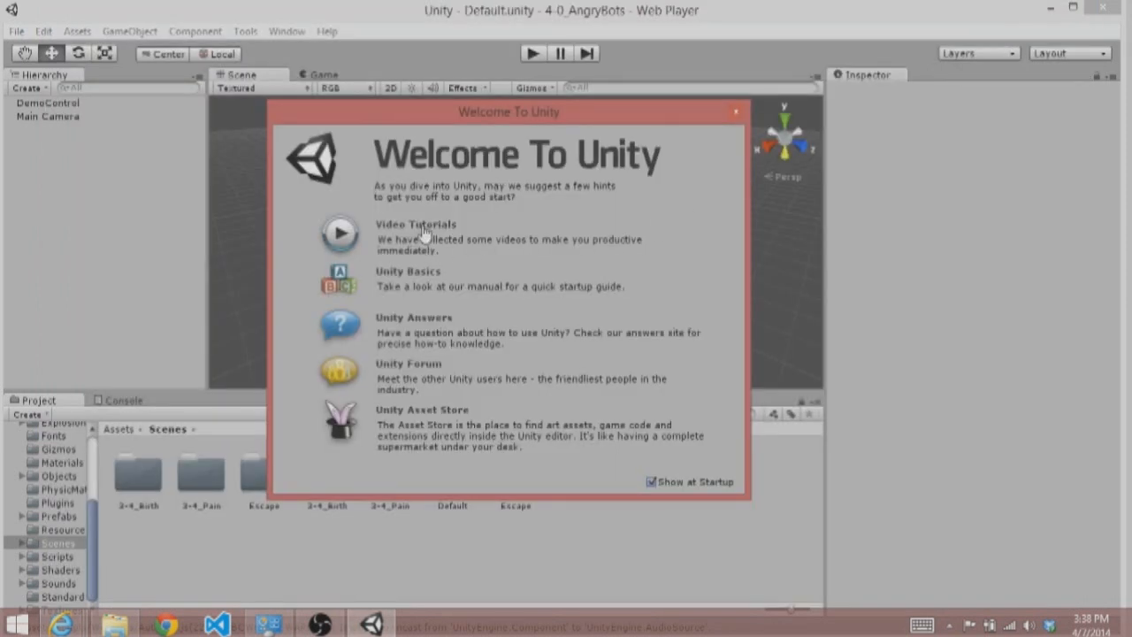
pyautogui.moveTo(524, 301)
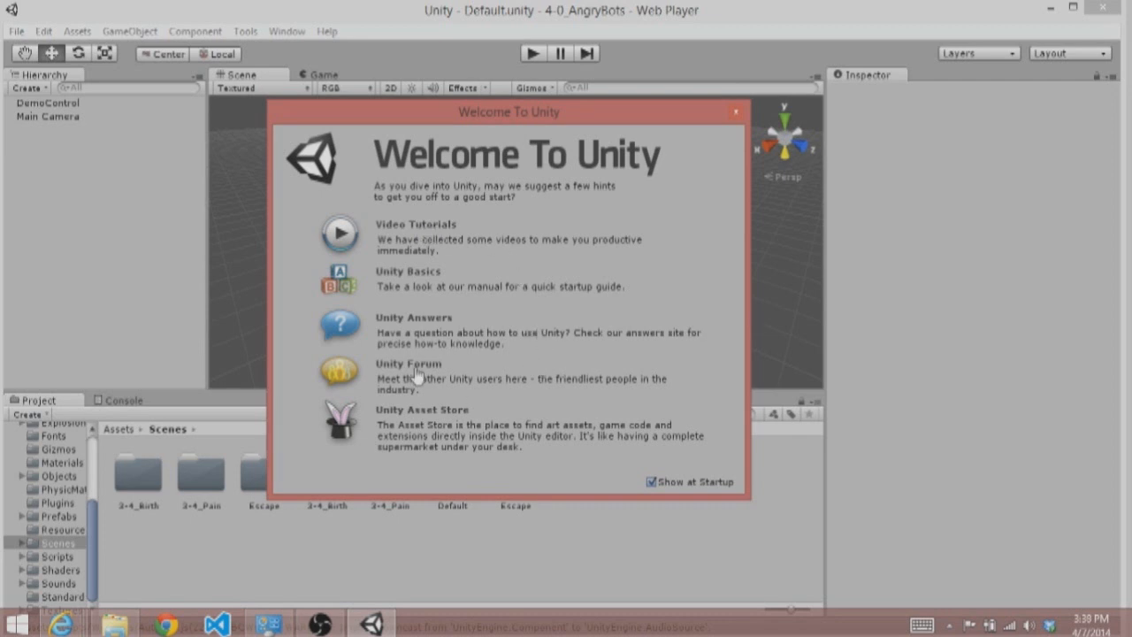
pyautogui.moveTo(513, 421)
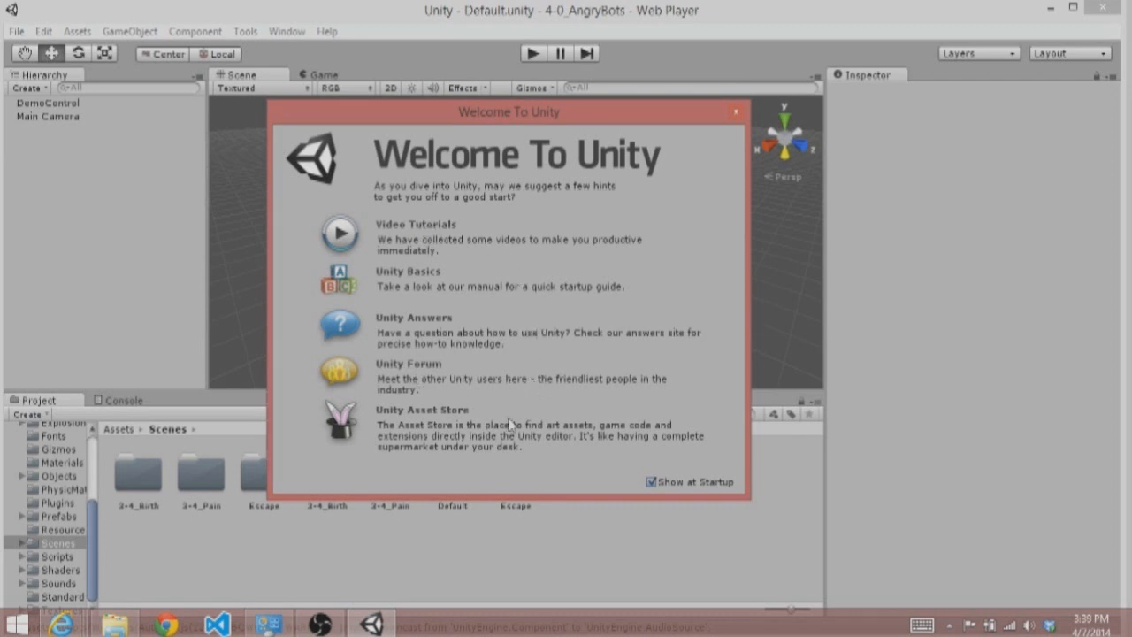
pyautogui.moveTo(439, 425)
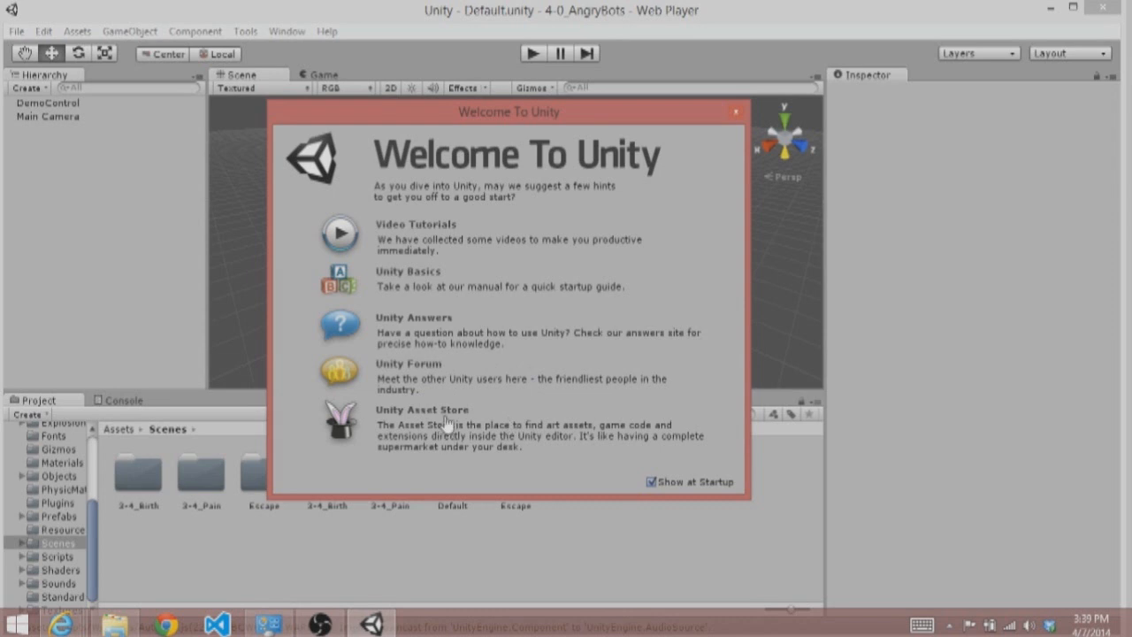
pyautogui.moveTo(676, 294)
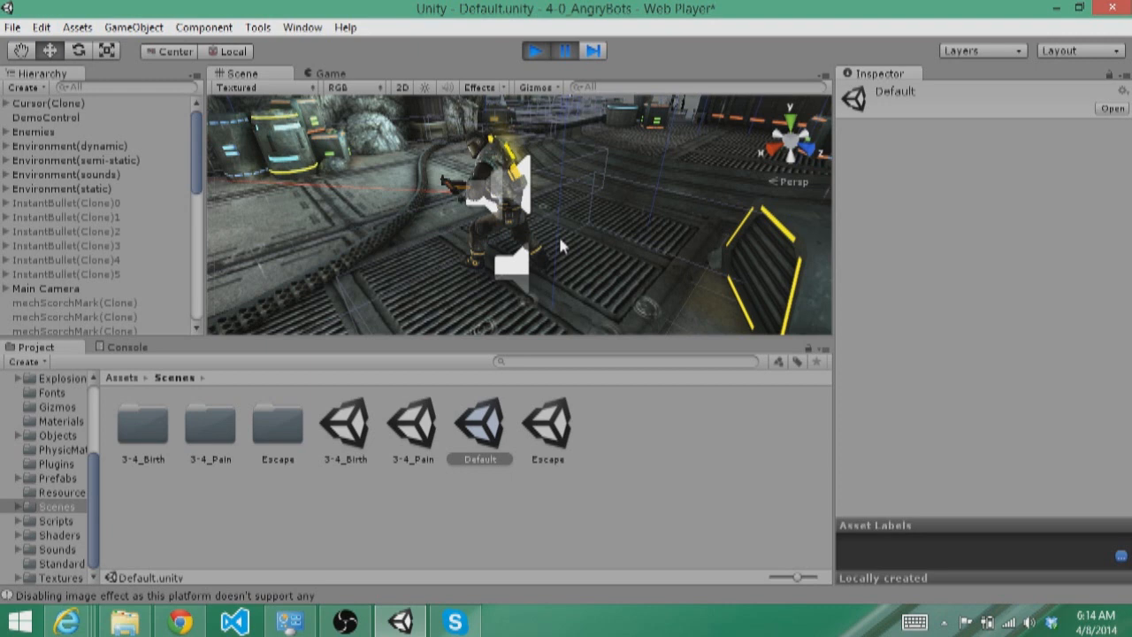
pyautogui.moveTo(651, 172)
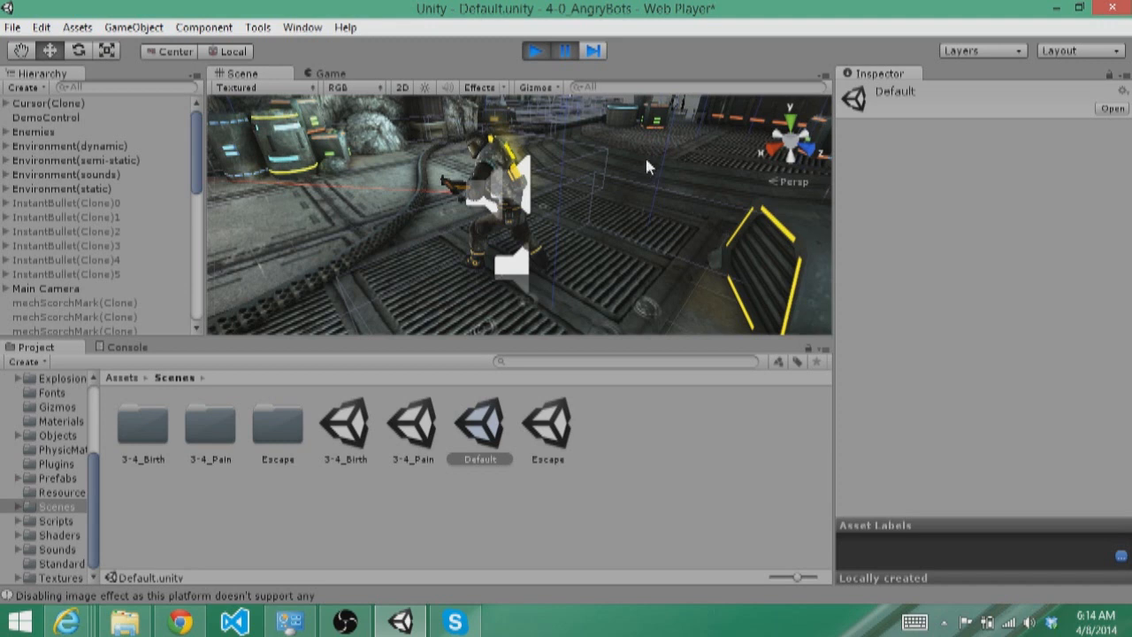
pyautogui.moveTo(635, 327)
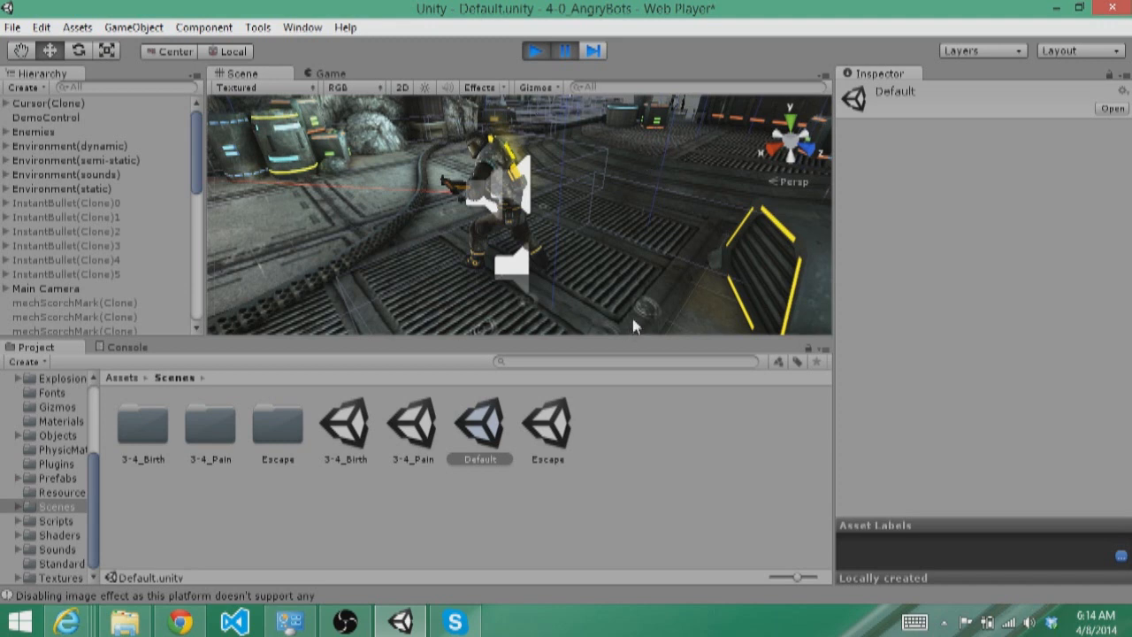
pyautogui.moveTo(131, 78)
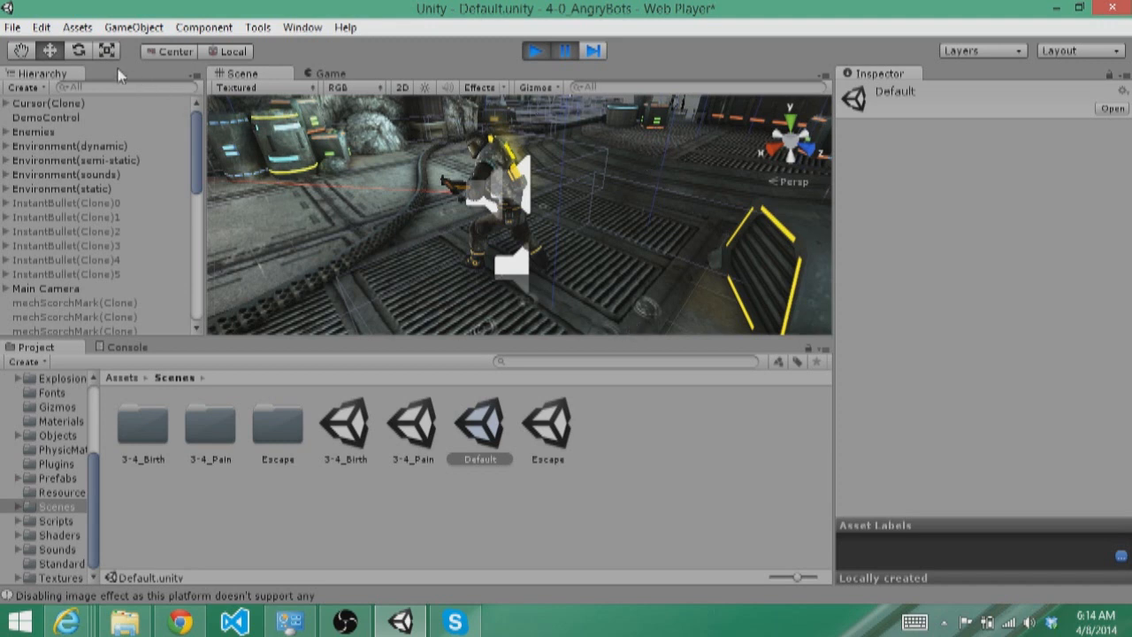
# Choose File > Open Project... to bring up the Project Wizard.
pyautogui.click(13, 26)
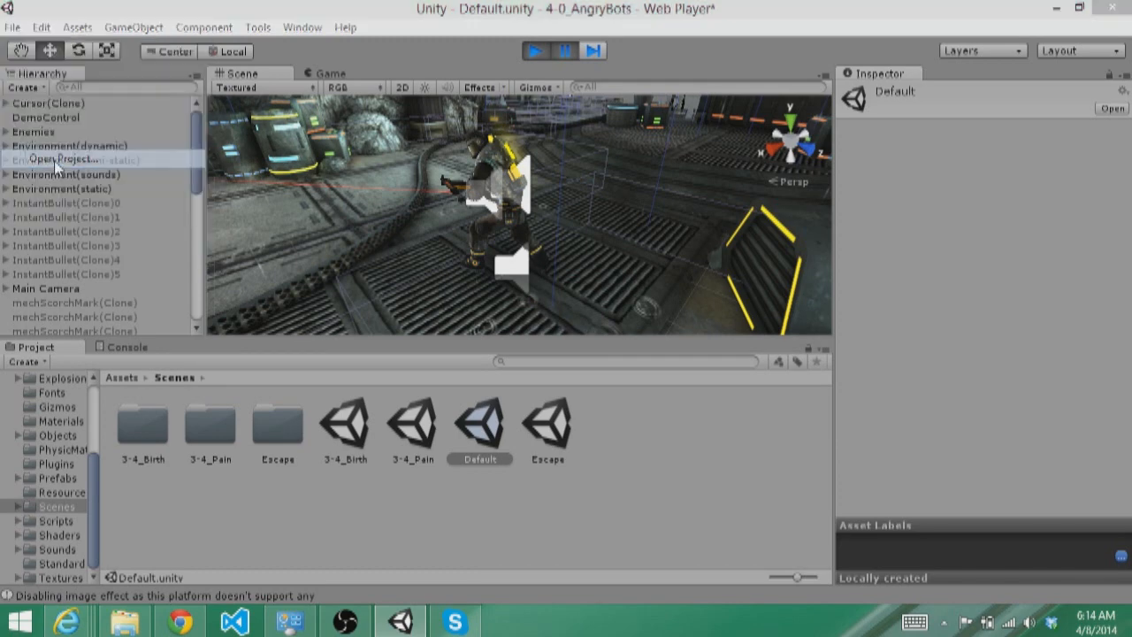
pyautogui.click(56, 159)
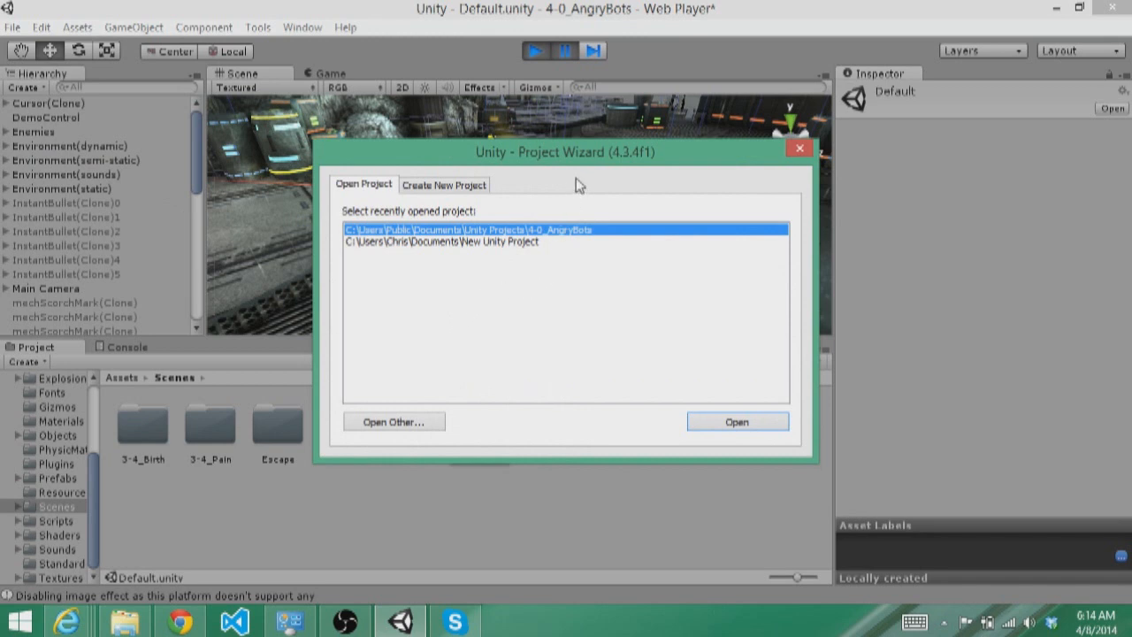
pyautogui.moveTo(462, 283)
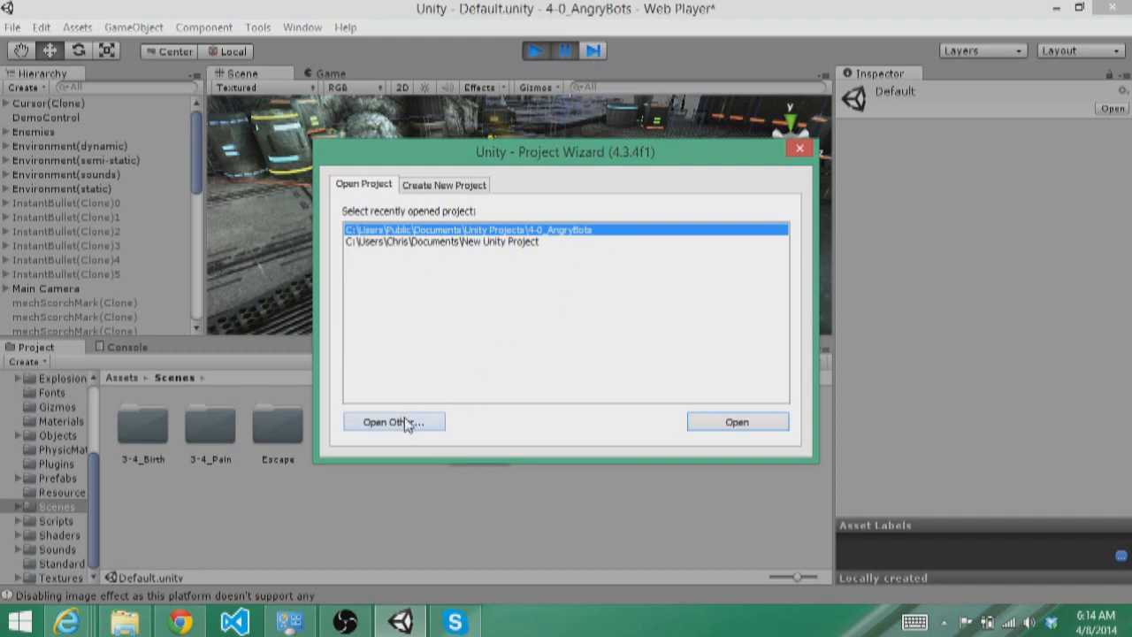
# Choose Open Other... to browse for an existing project folder.
pyautogui.click(393, 421)
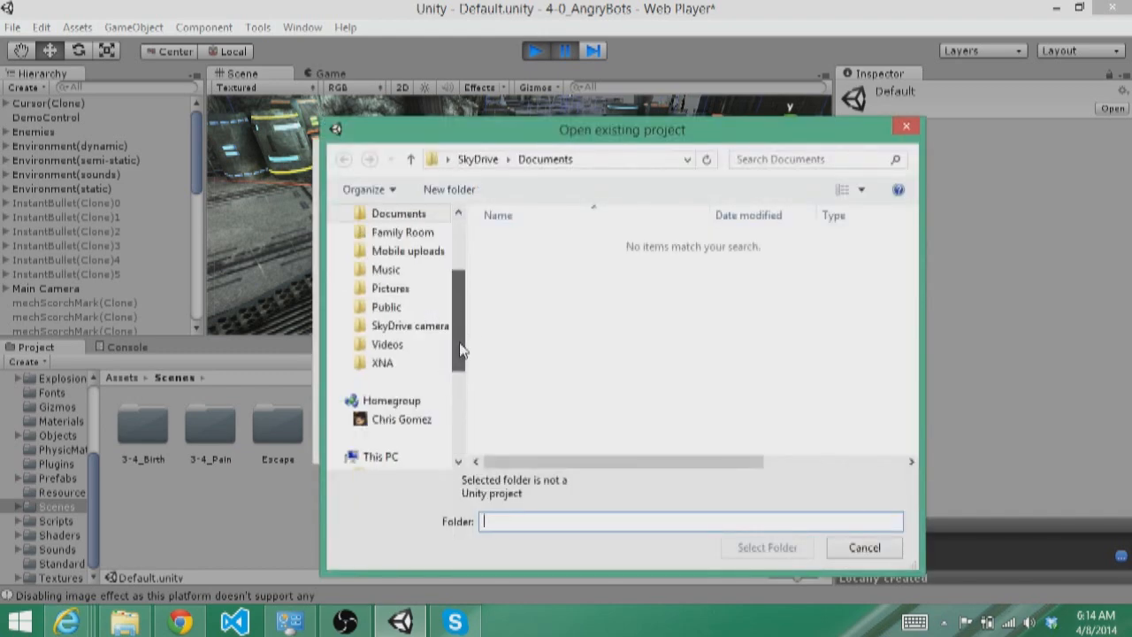
# Browse C: > Users > Public > Public Documents > Unity Projects and select 4-0_AngryBots.
pyautogui.click(386, 419)
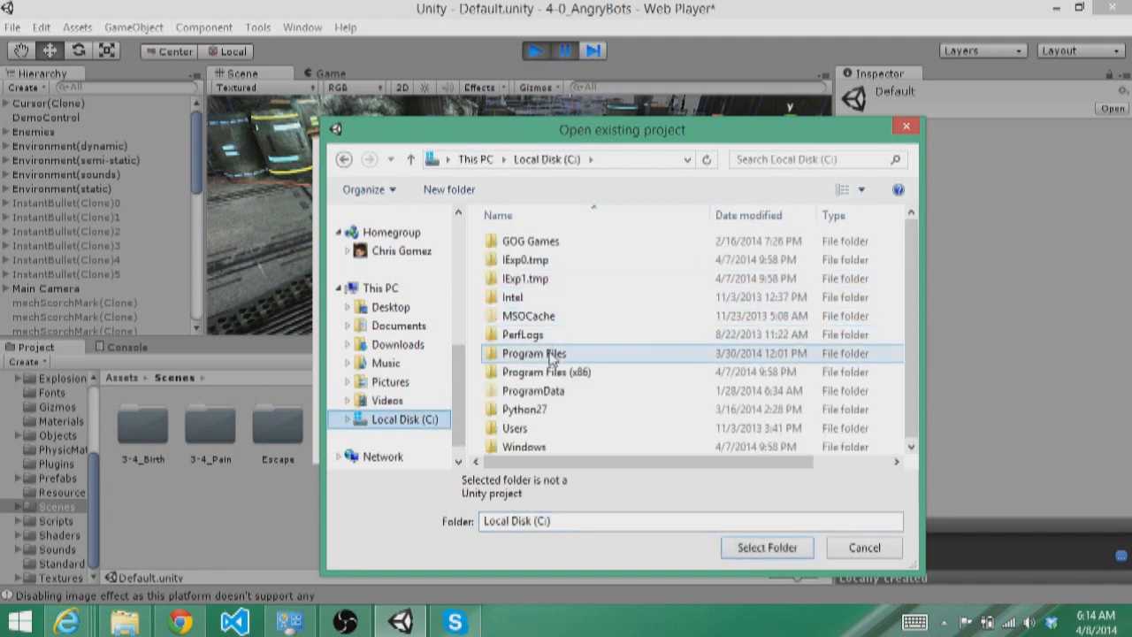
pyautogui.doubleClick(513, 428)
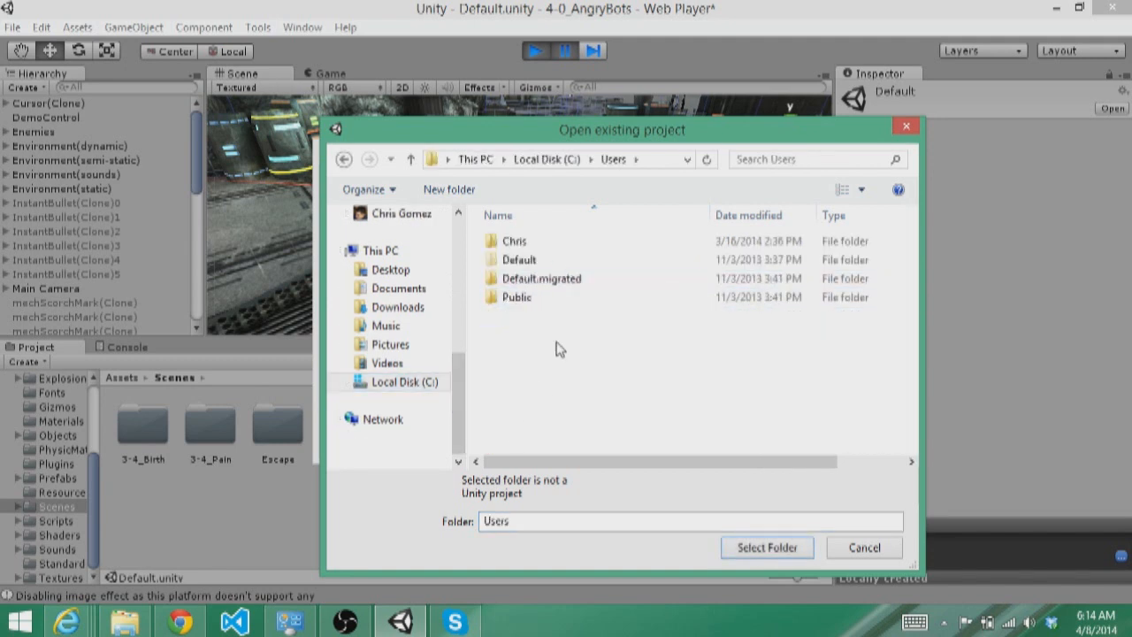
pyautogui.click(513, 241)
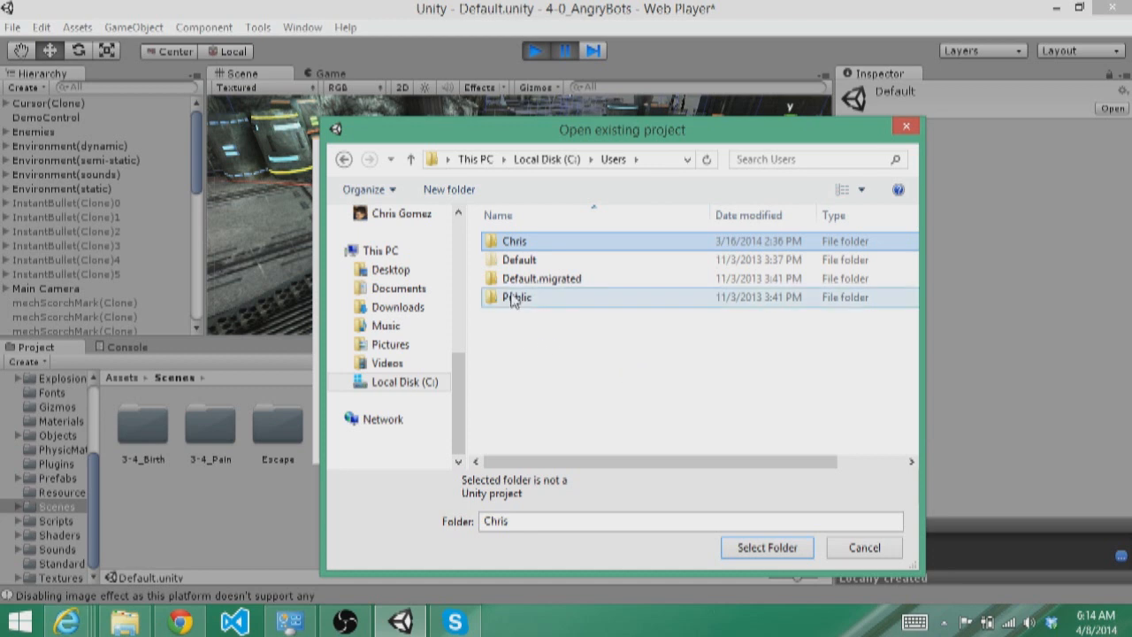
pyautogui.doubleClick(517, 297)
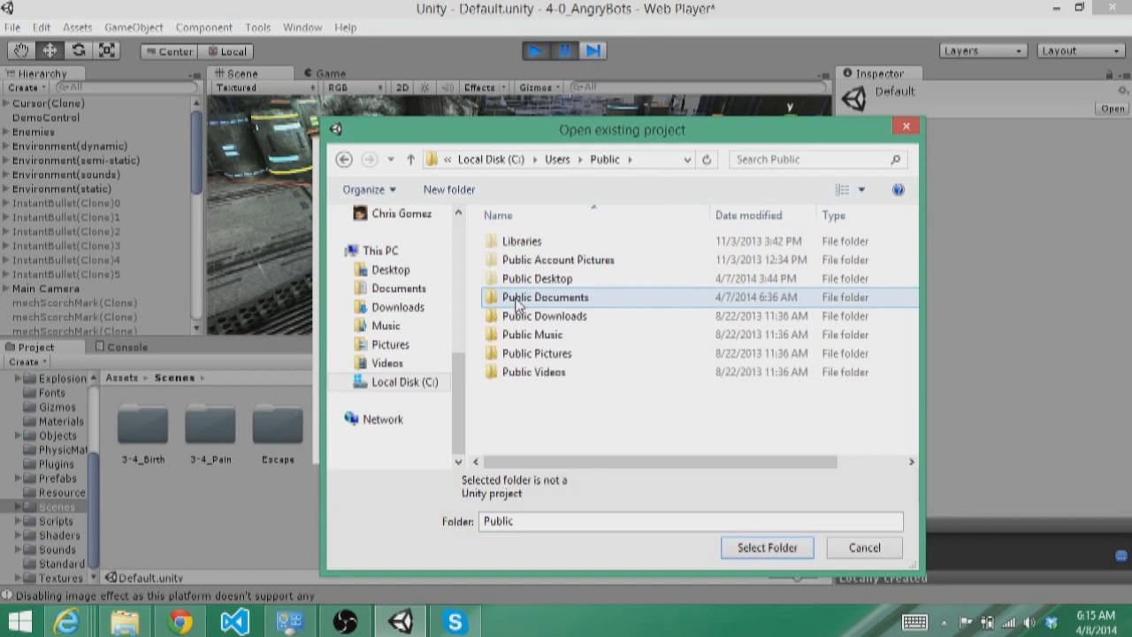
pyautogui.doubleClick(545, 297)
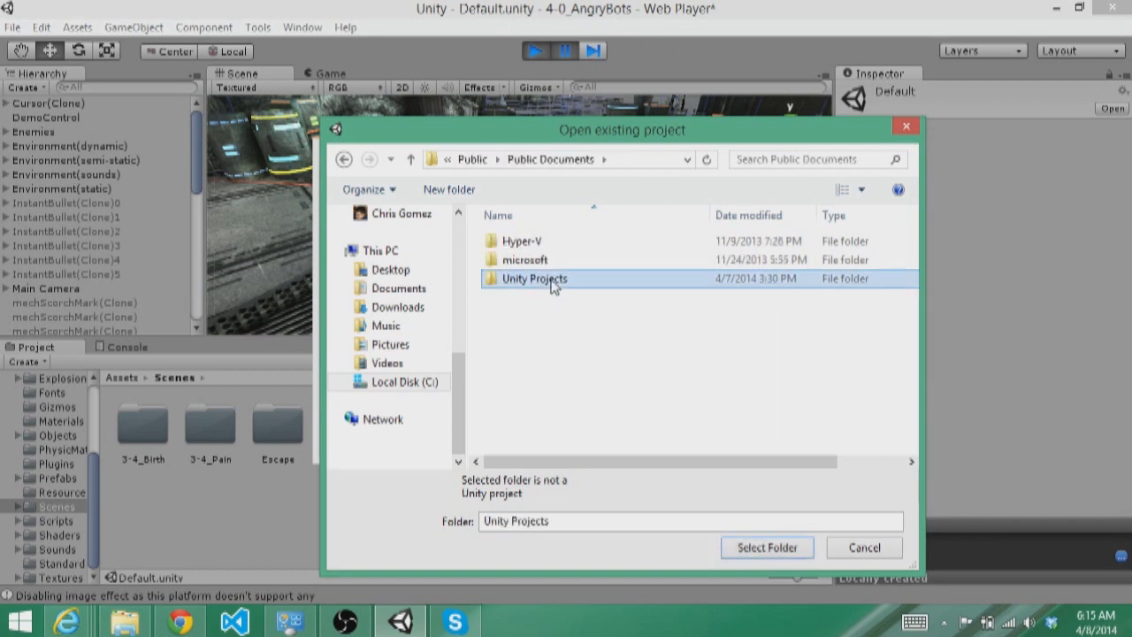
pyautogui.doubleClick(534, 279)
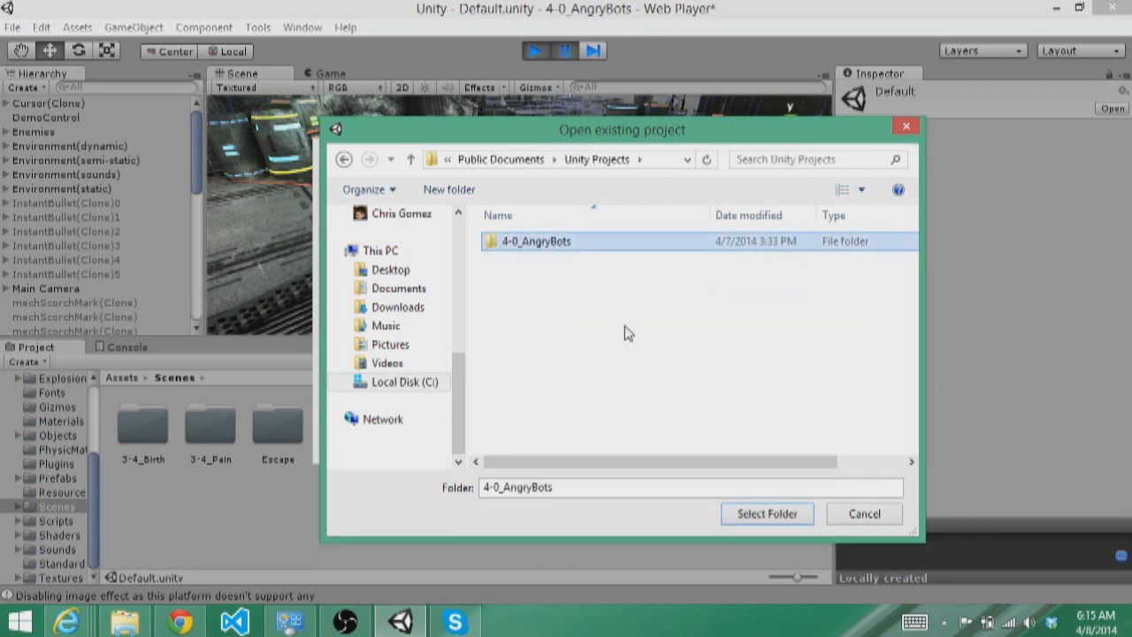
pyautogui.moveTo(616, 354)
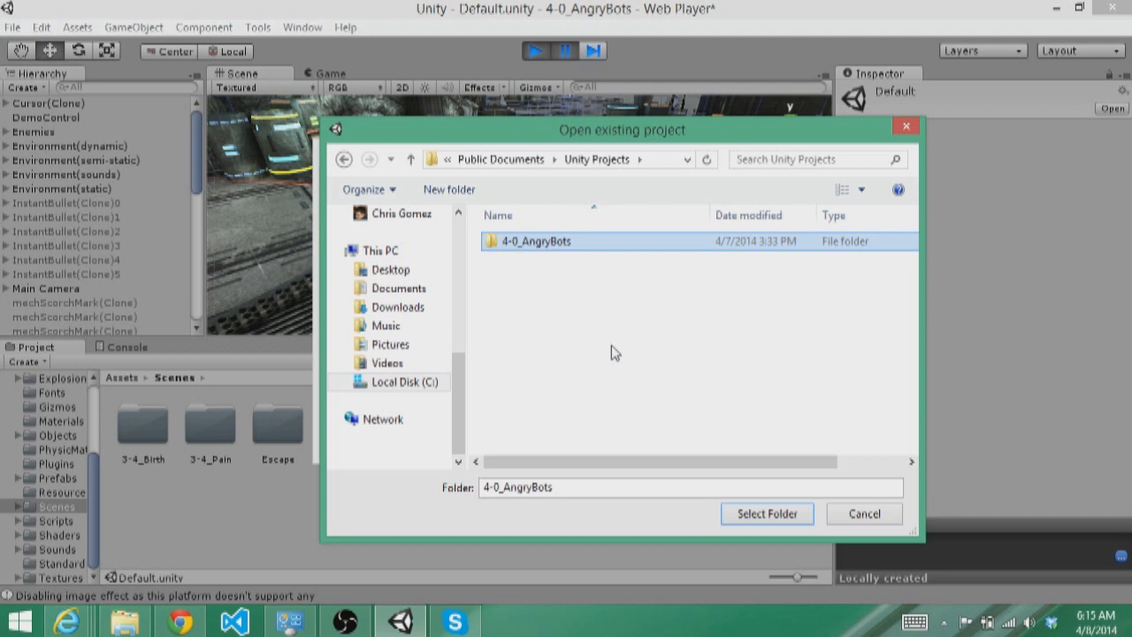
pyautogui.moveTo(658, 283)
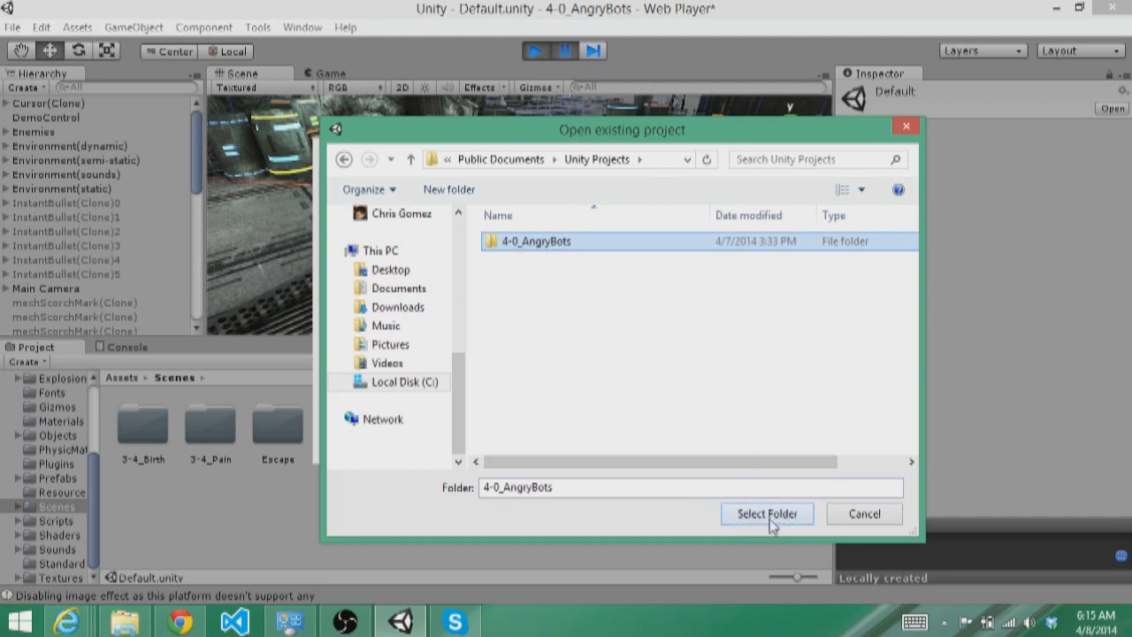
pyautogui.doubleClick(532, 241)
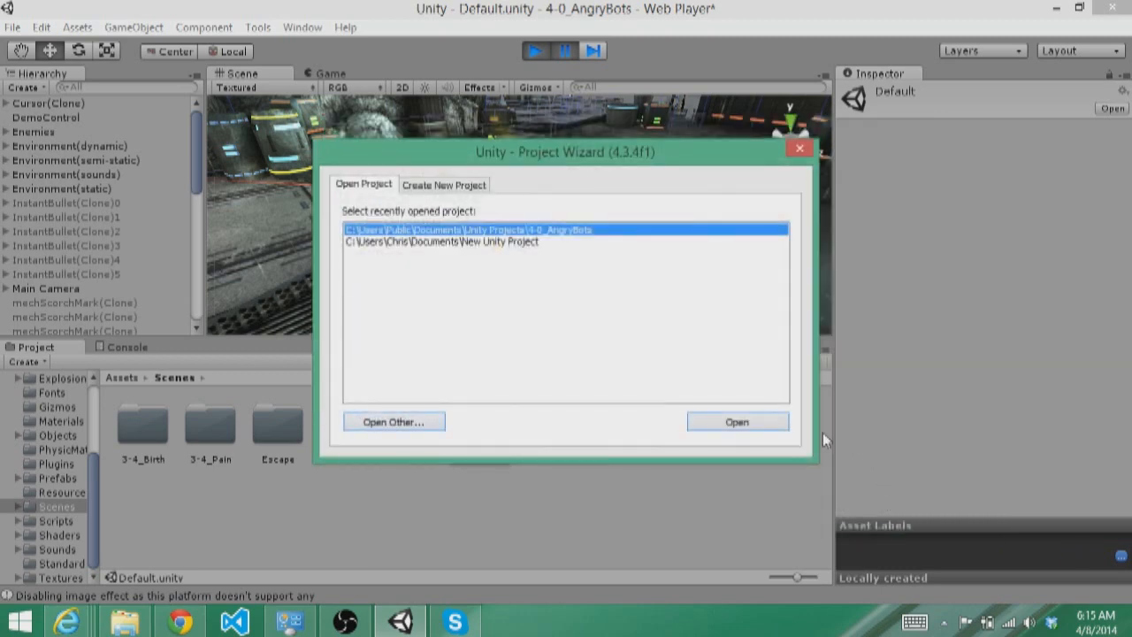
# Open the 4-0_AngryBots project from Public Documents in the editor.
pyautogui.click(736, 421)
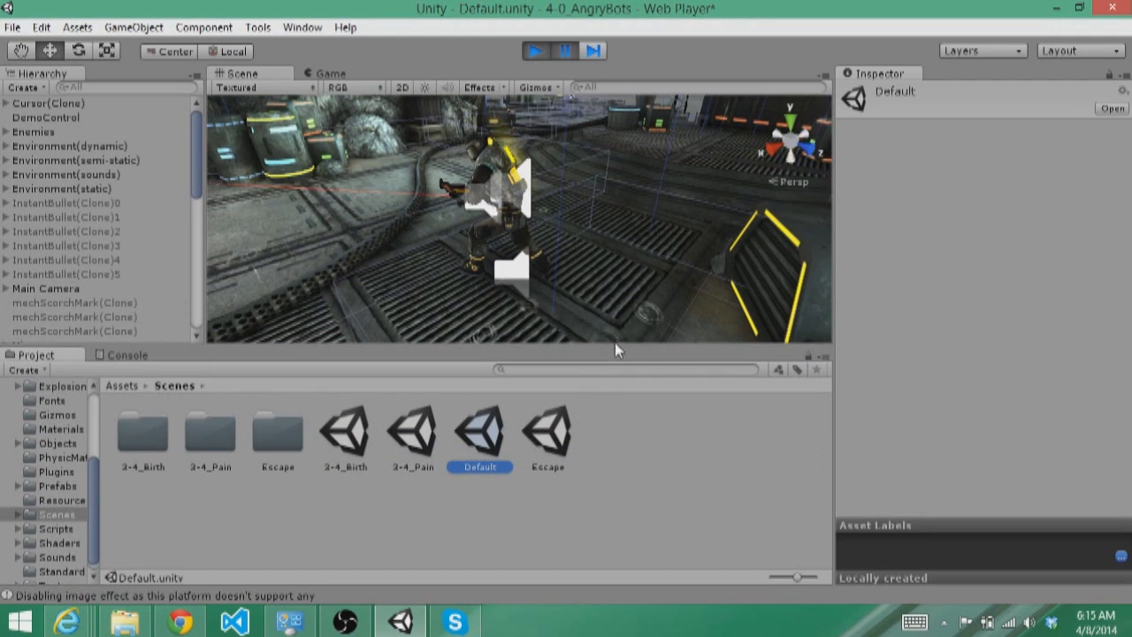
pyautogui.moveTo(585, 228)
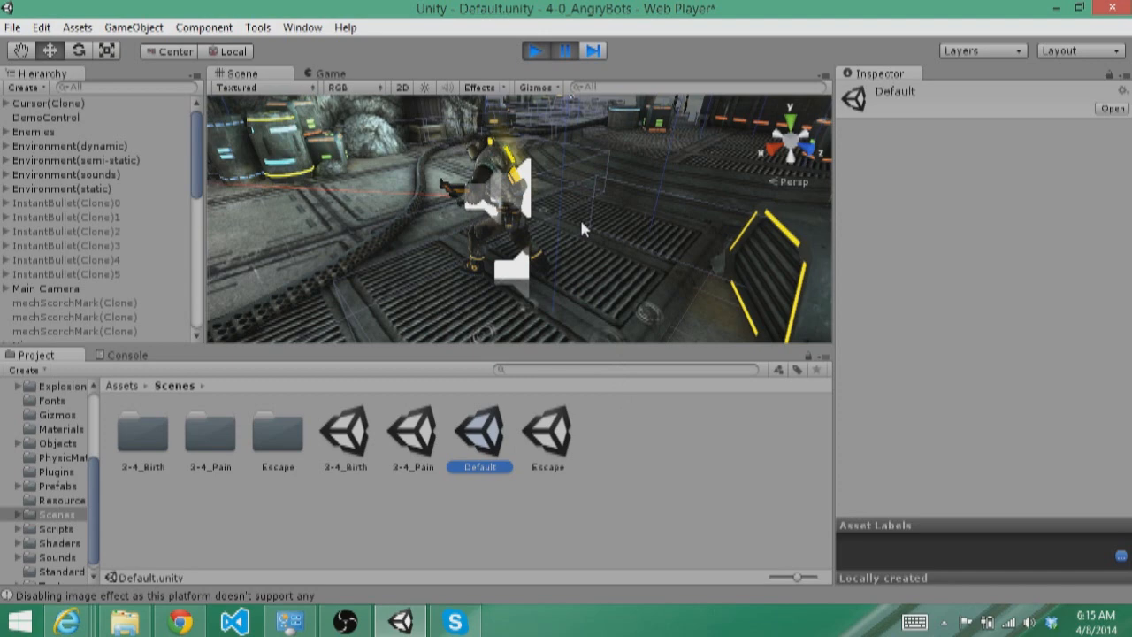
pyautogui.moveTo(476, 163)
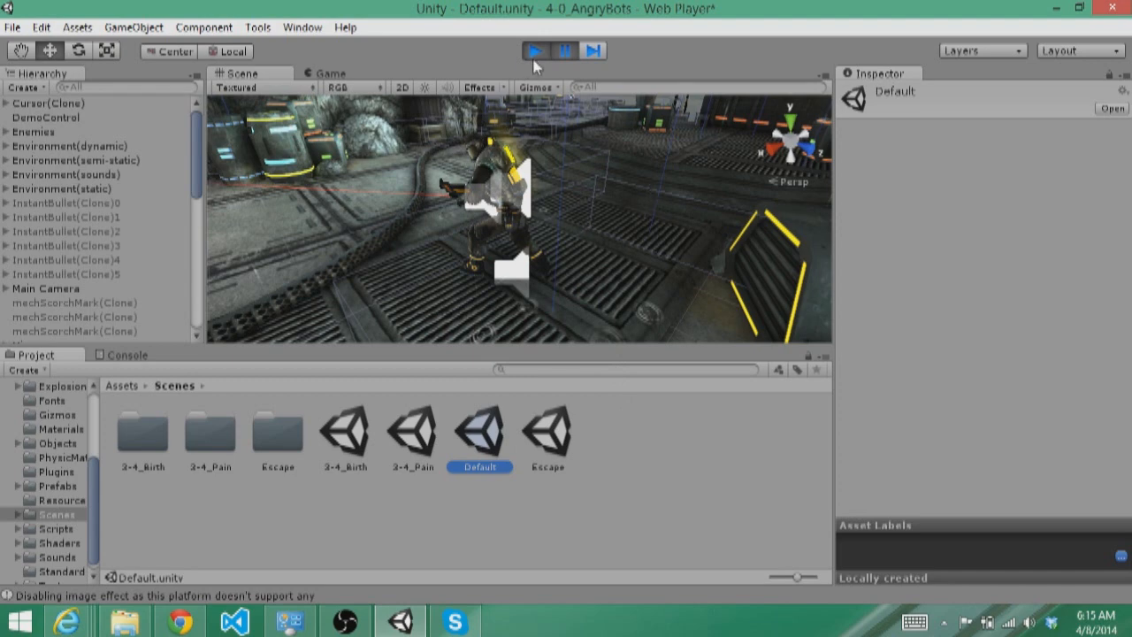
# Run the AngryBots Default scene in play mode and play through the level.
pyautogui.click(538, 49)
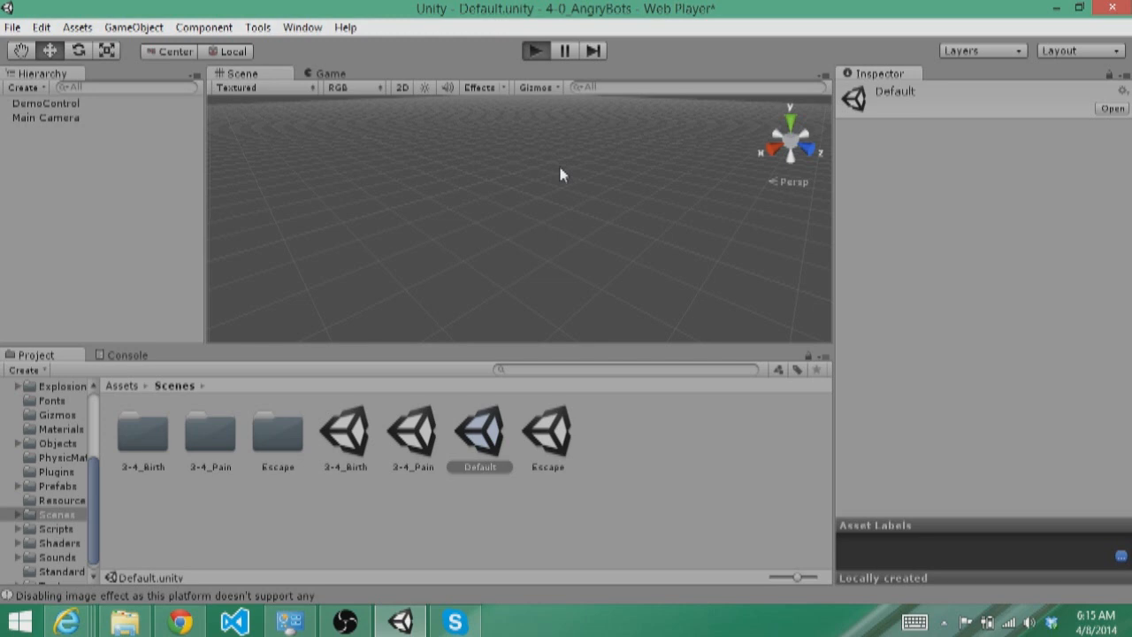
pyautogui.click(536, 49)
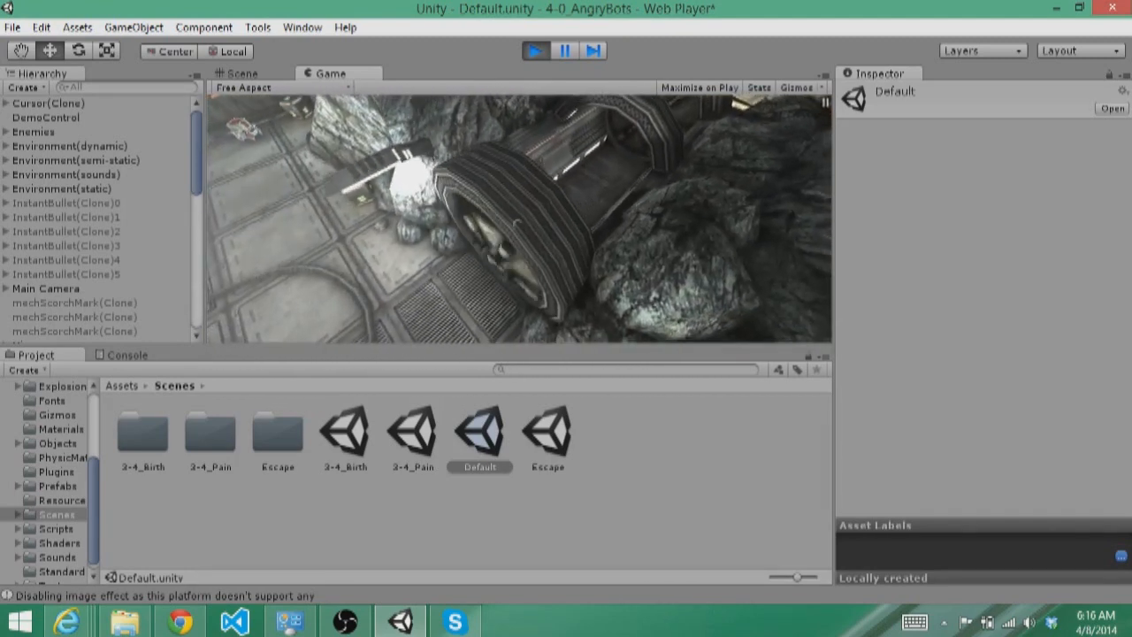
pyautogui.click(566, 50)
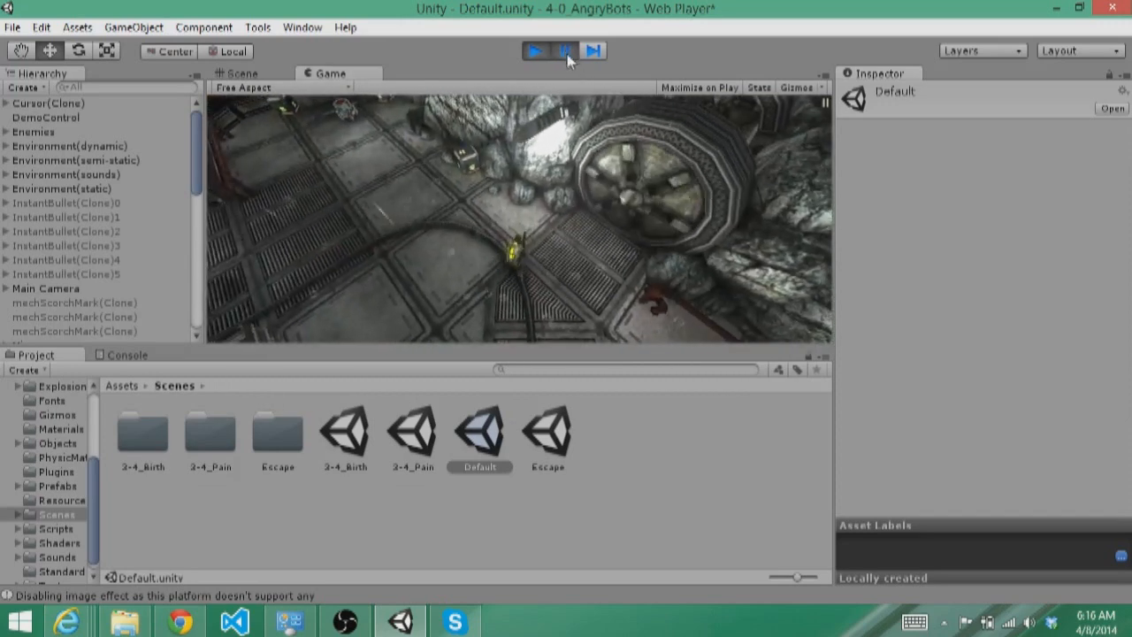
# Exit play mode back to the Default scene and bring up the File menu commands.
pyautogui.click(237, 72)
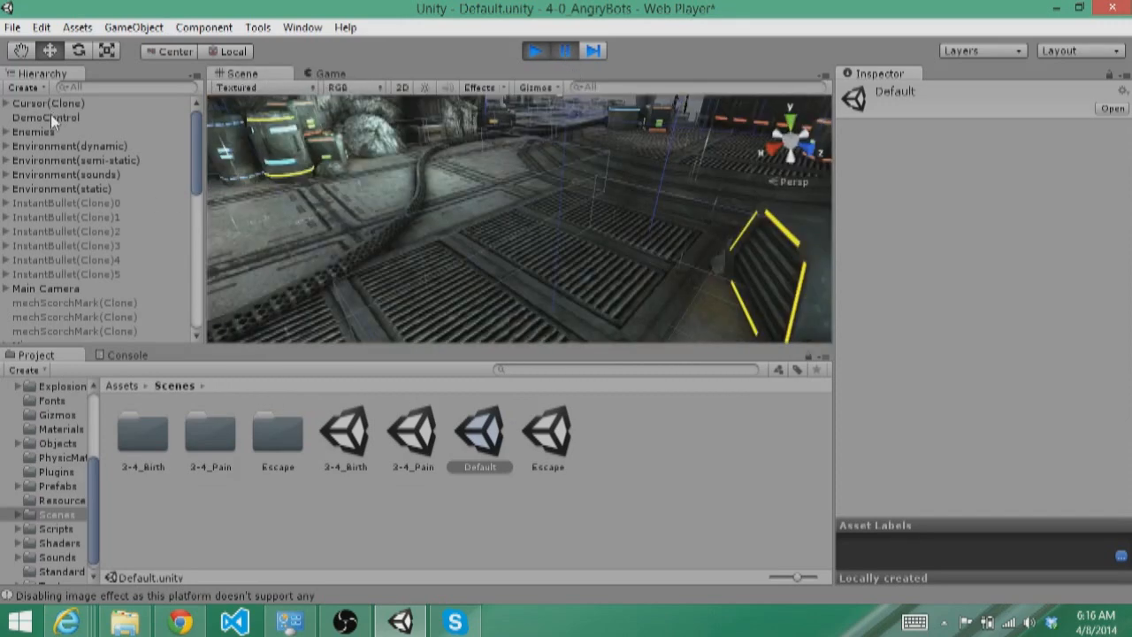
pyautogui.scroll(-3)
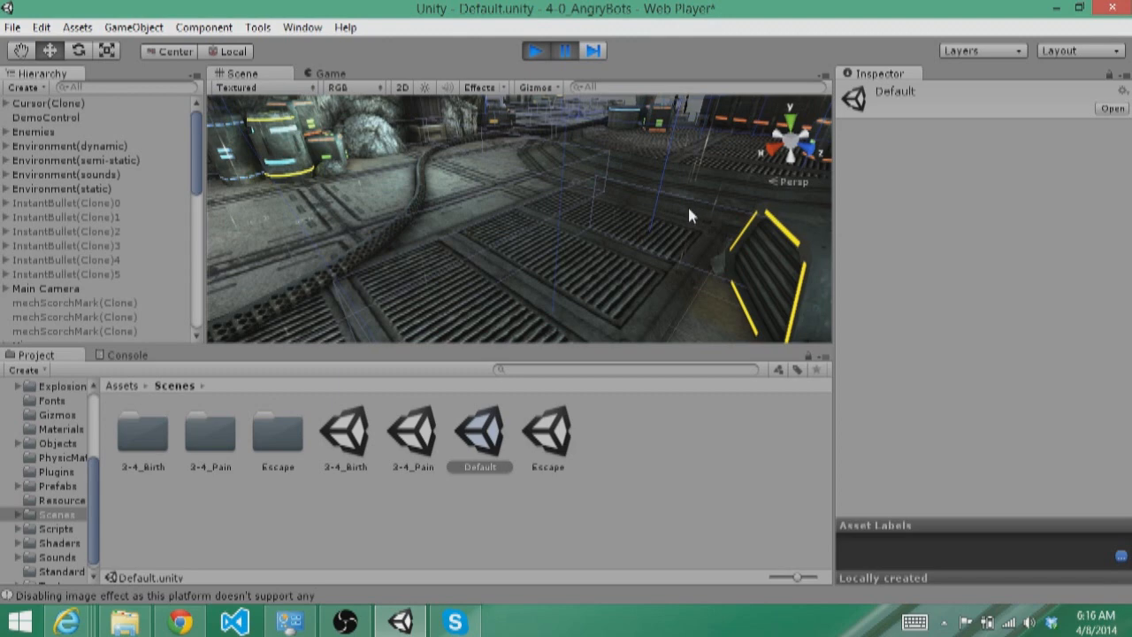
pyautogui.click(11, 22)
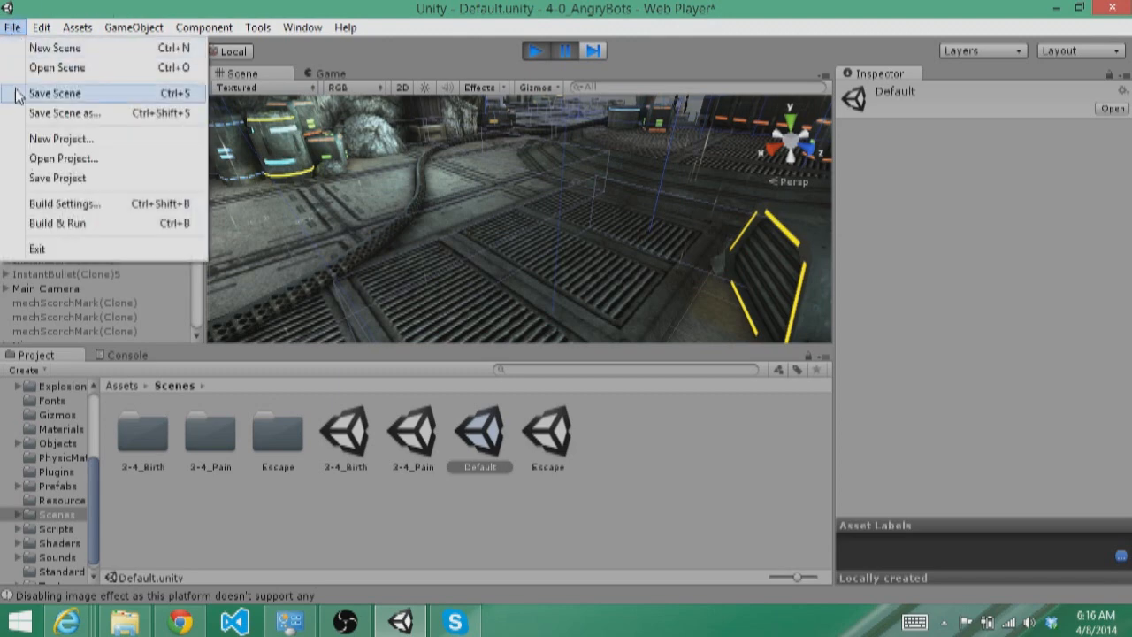
pyautogui.click(66, 203)
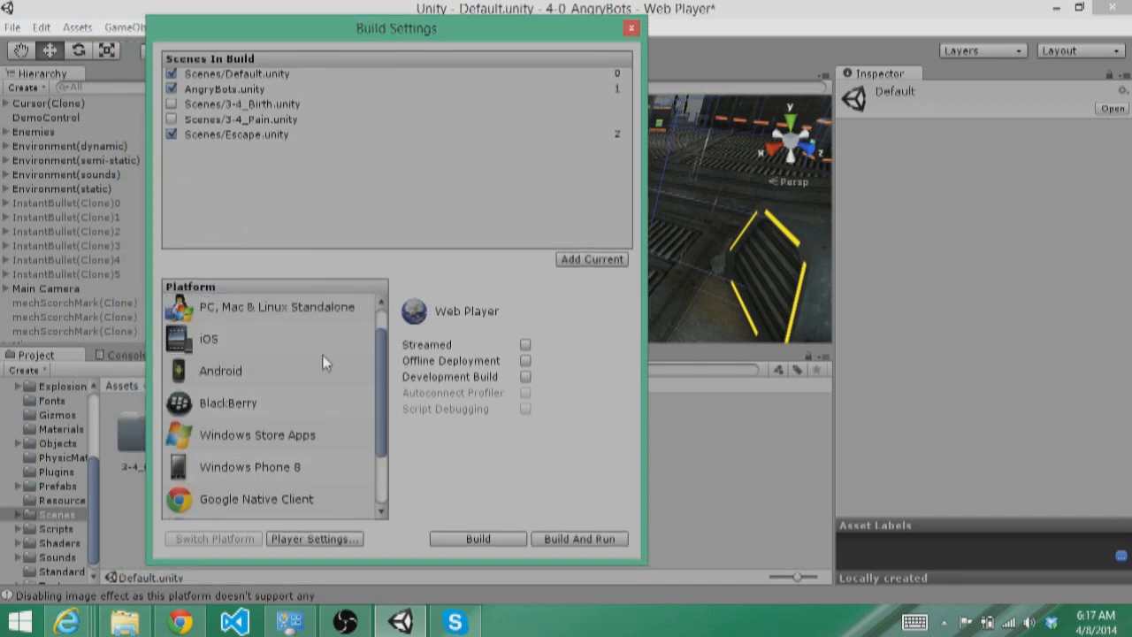
pyautogui.click(220, 372)
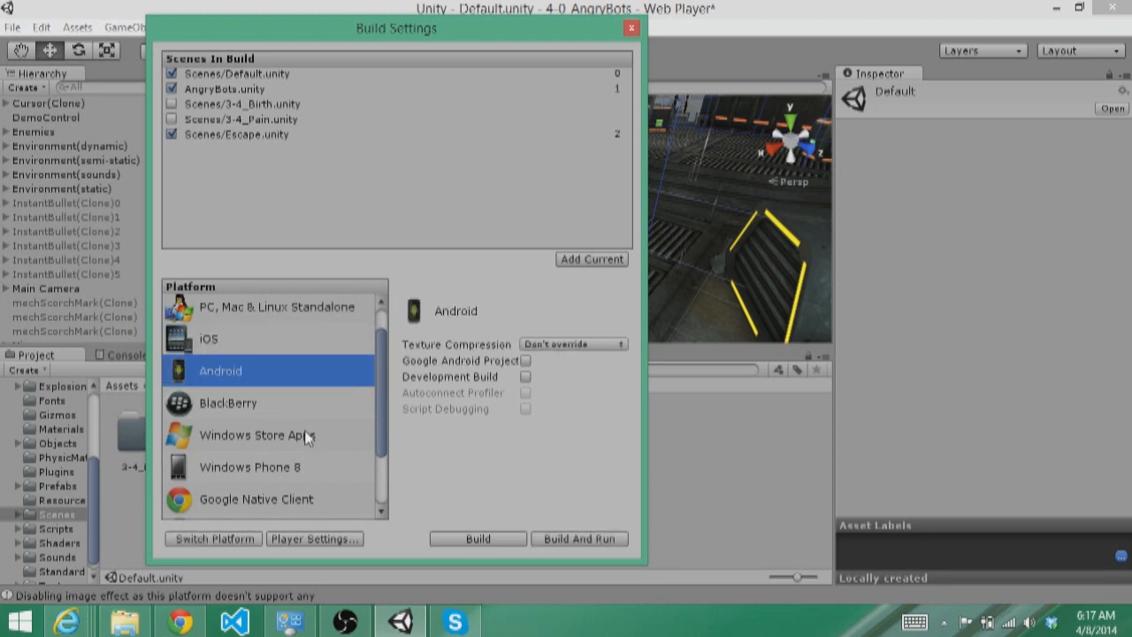
pyautogui.click(249, 444)
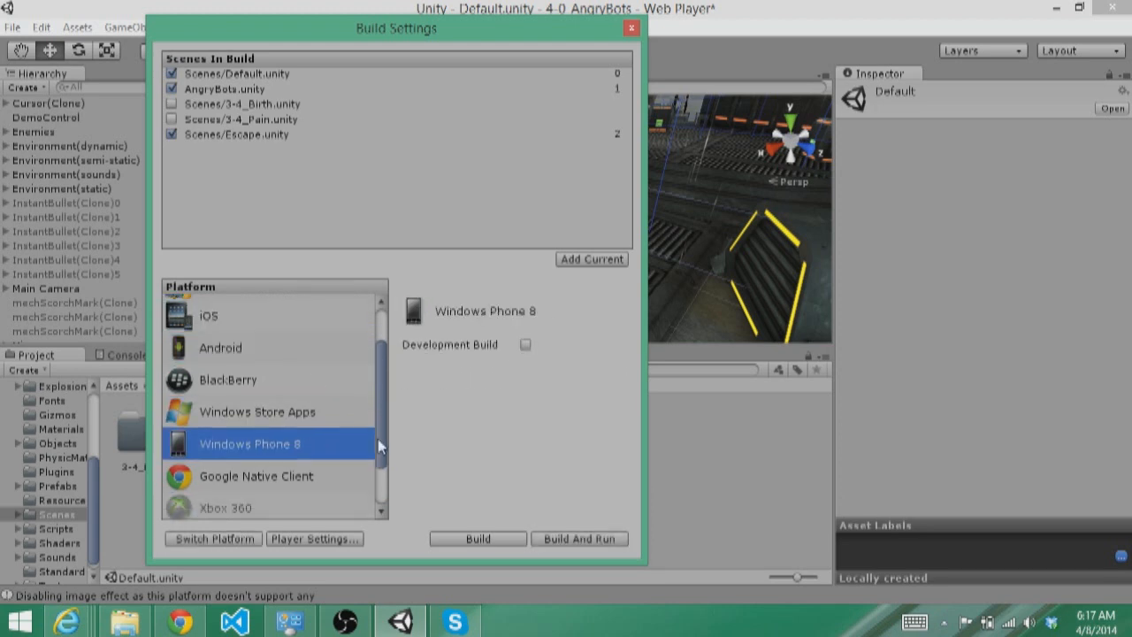
pyautogui.scroll(-3)
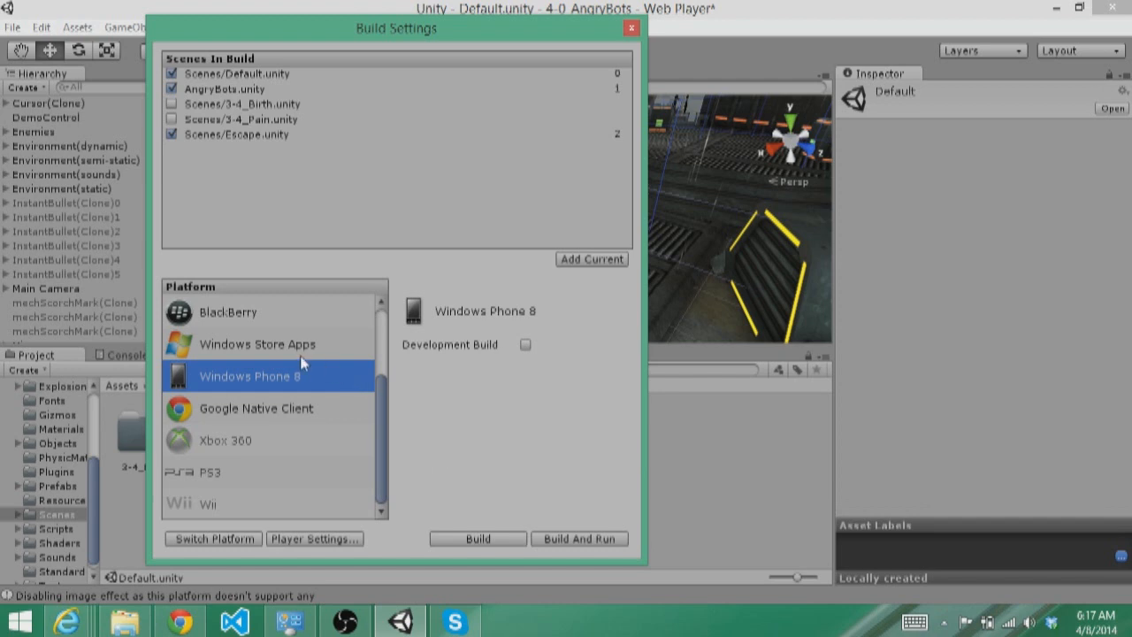
pyautogui.click(258, 343)
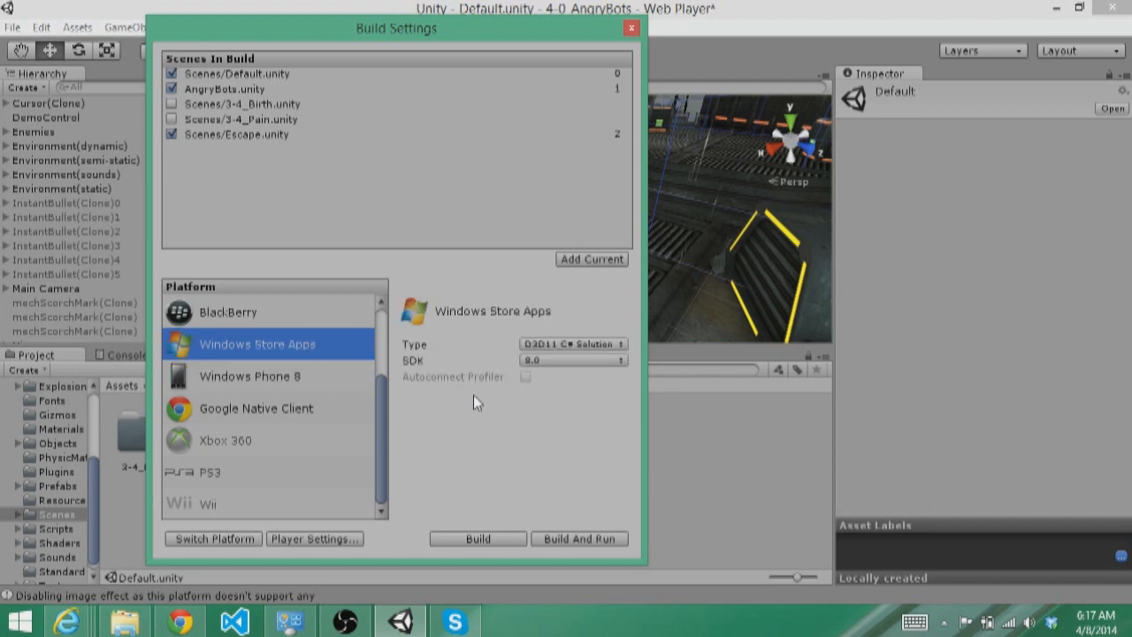
pyautogui.moveTo(256, 430)
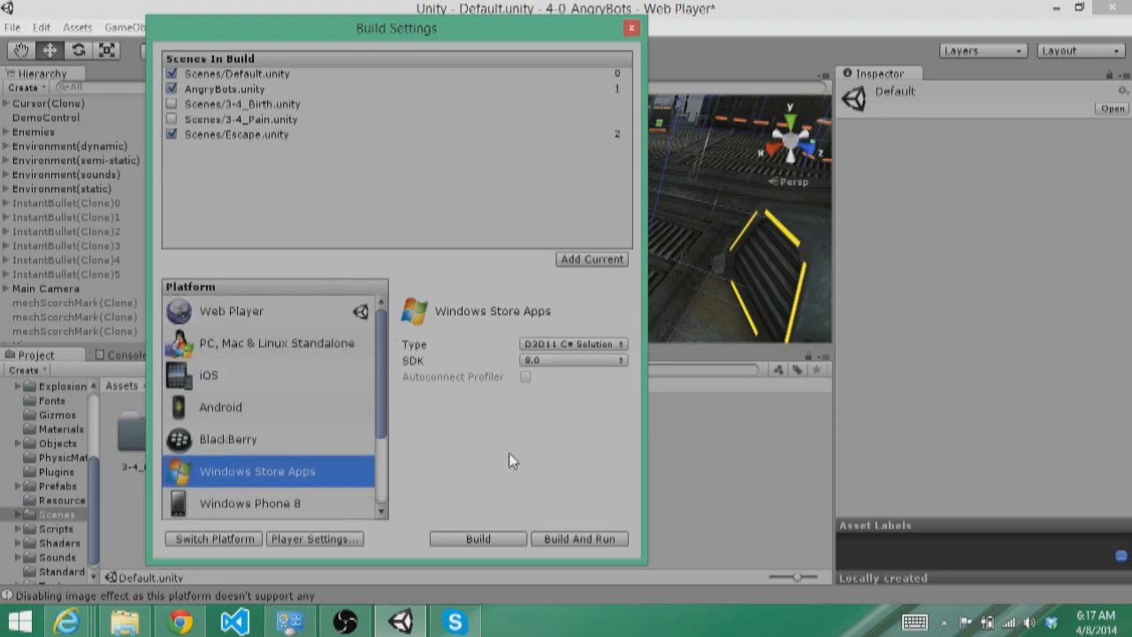
pyautogui.click(626, 30)
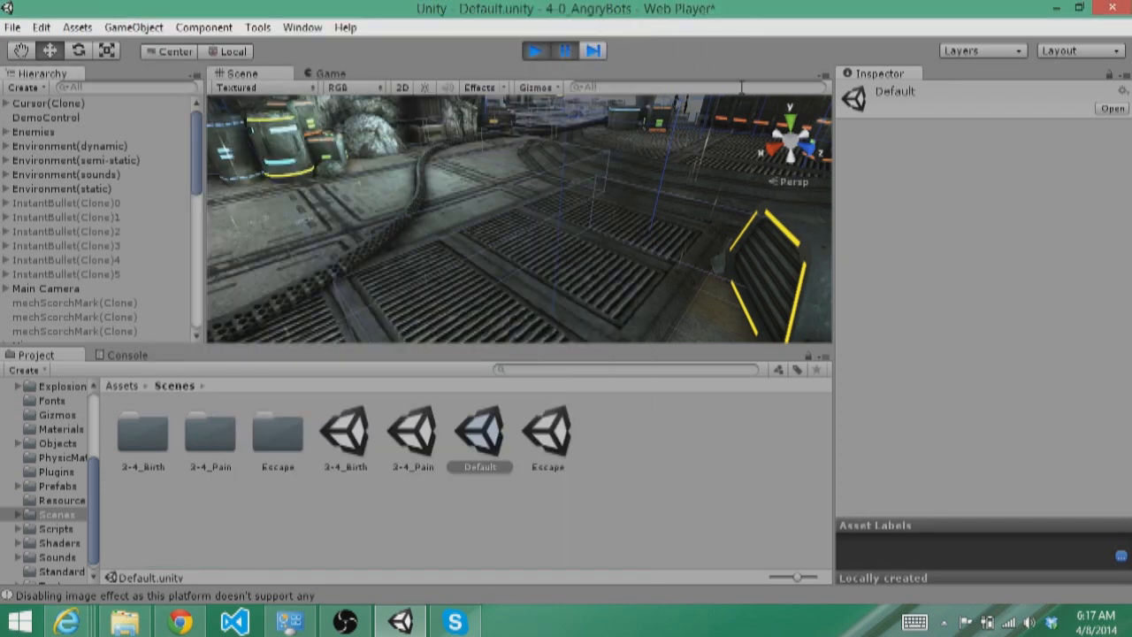
pyautogui.moveTo(875, 214)
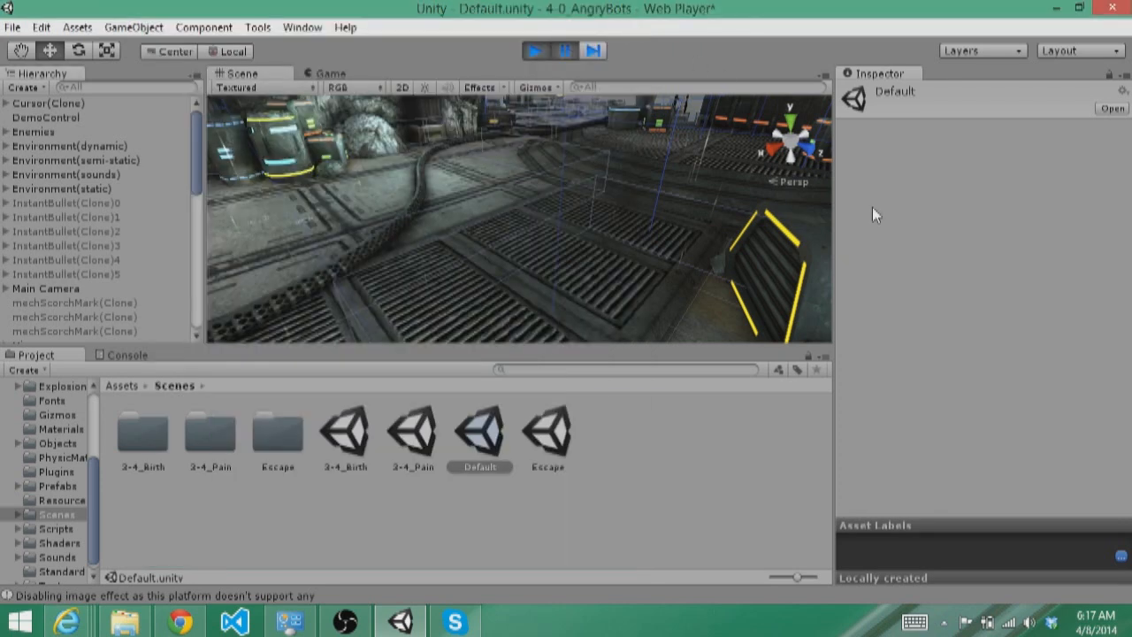